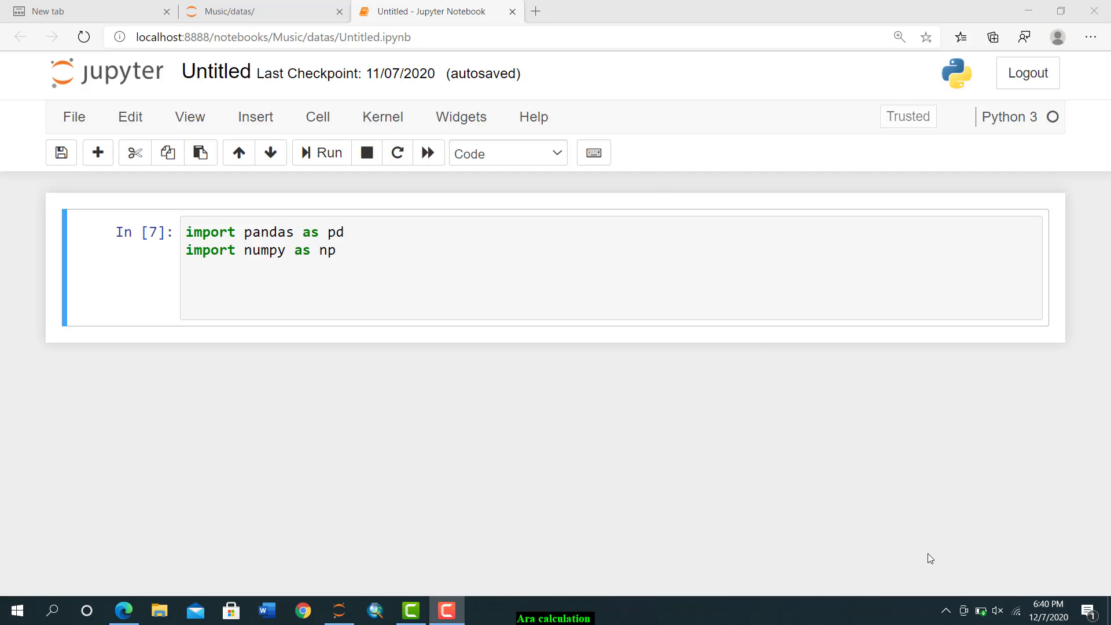
{"action": "mouse_move", "coordinate": [374, 520]}
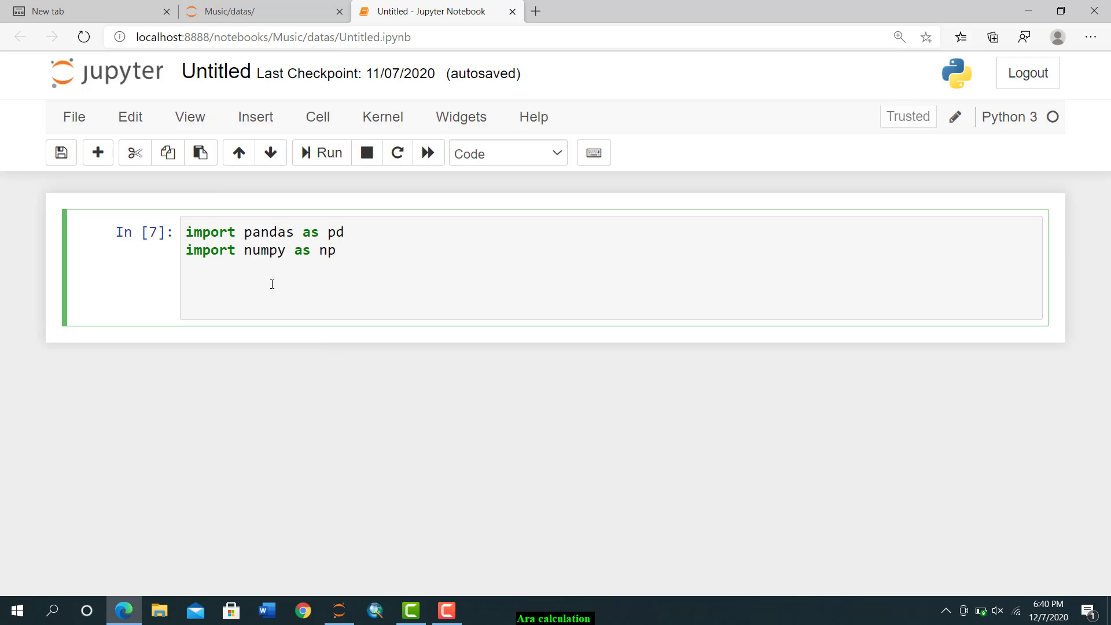
- Run the pandas and numpy import cell so an empty cell appears below
{"action": "left_click", "coordinate": [185, 285]}
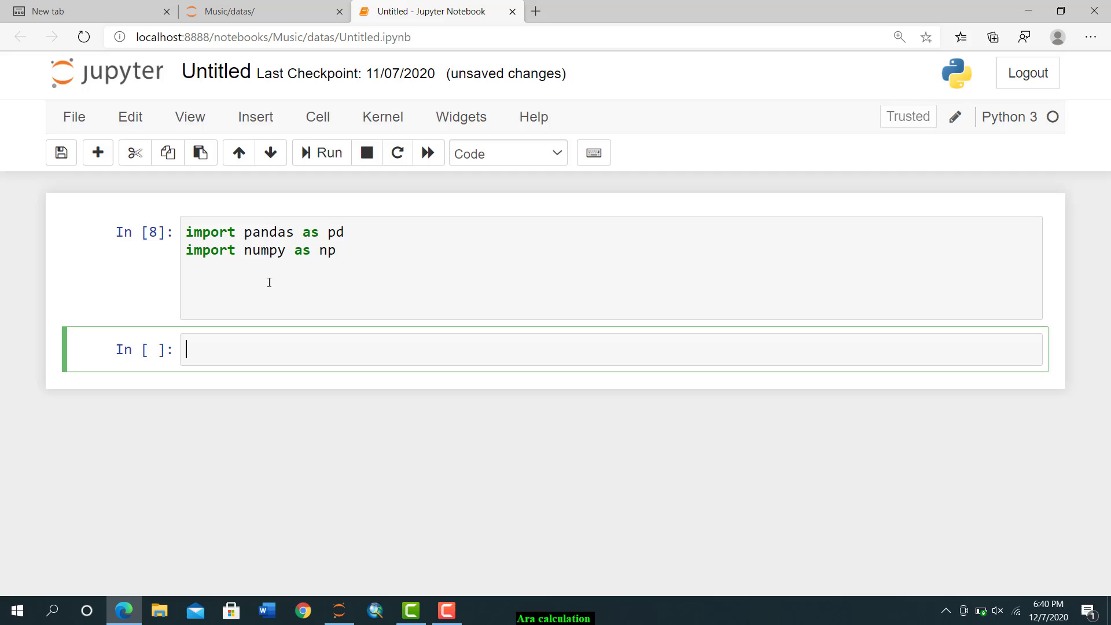
- Define my_mean(inpt) under the imports with size = len(inpt)
{"action": "left_click", "coordinate": [270, 286]}
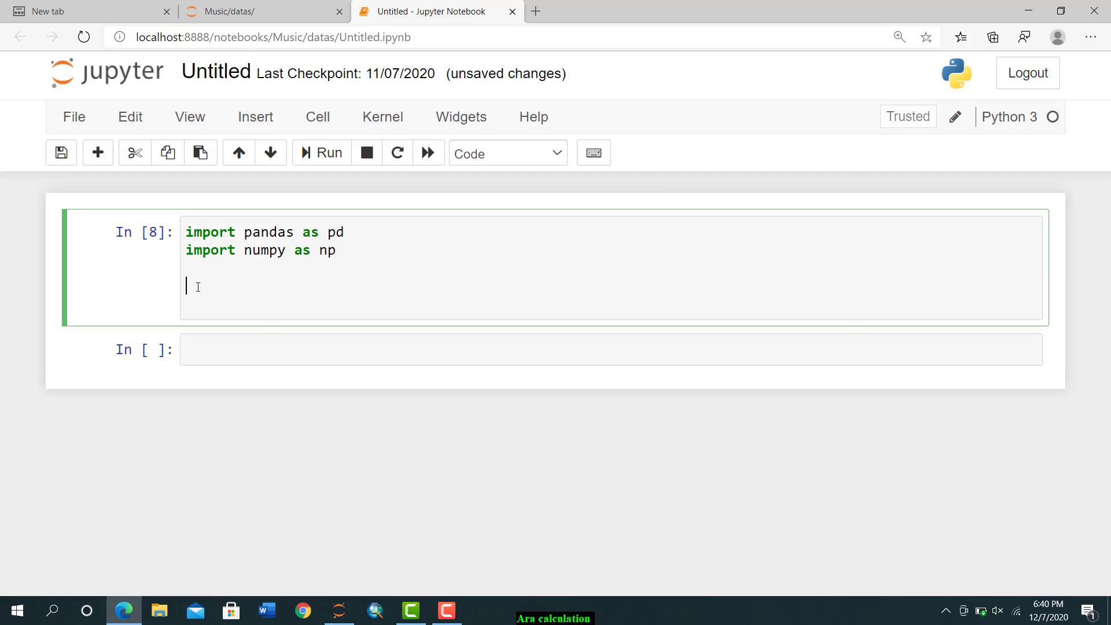
{"action": "type", "text": "de"}
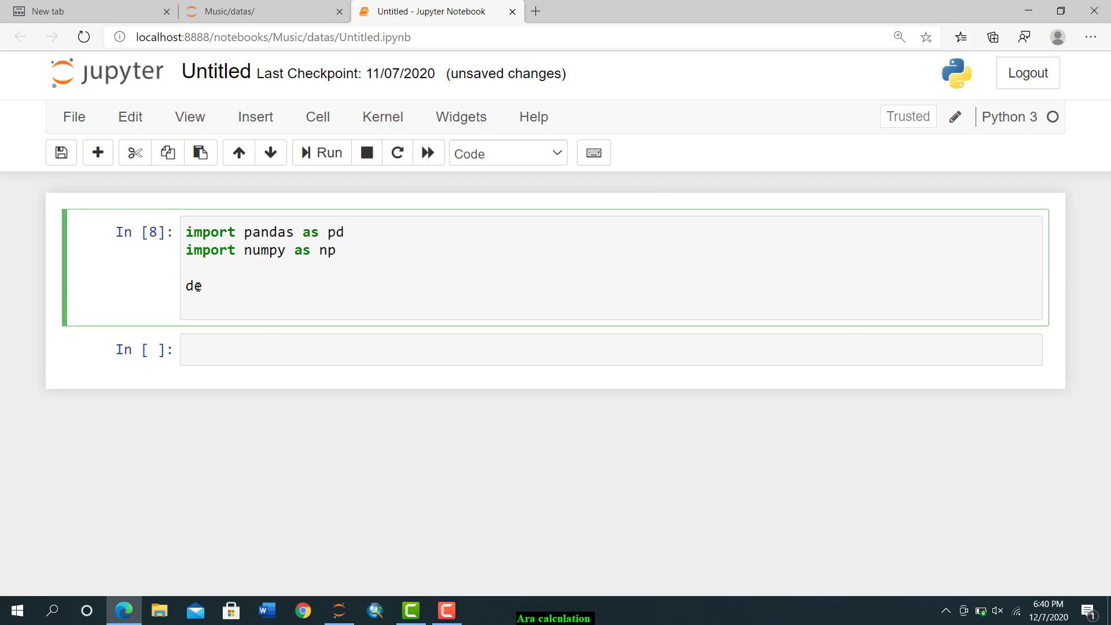
{"action": "type", "text": "f"}
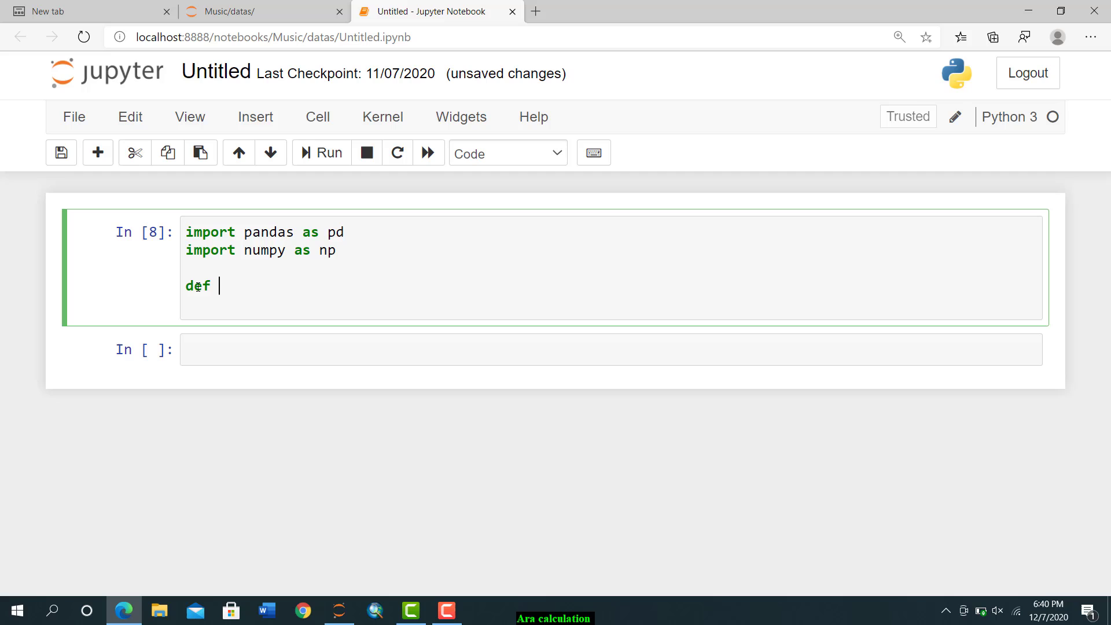
{"action": "type", "text": "my"}
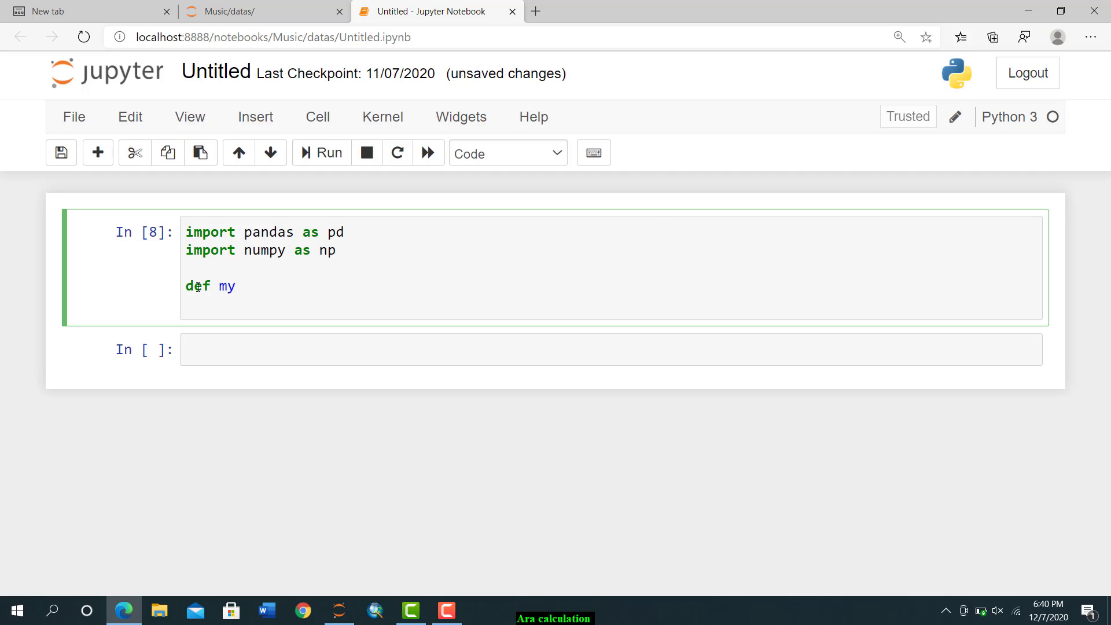
{"action": "type", "text": "_mea"}
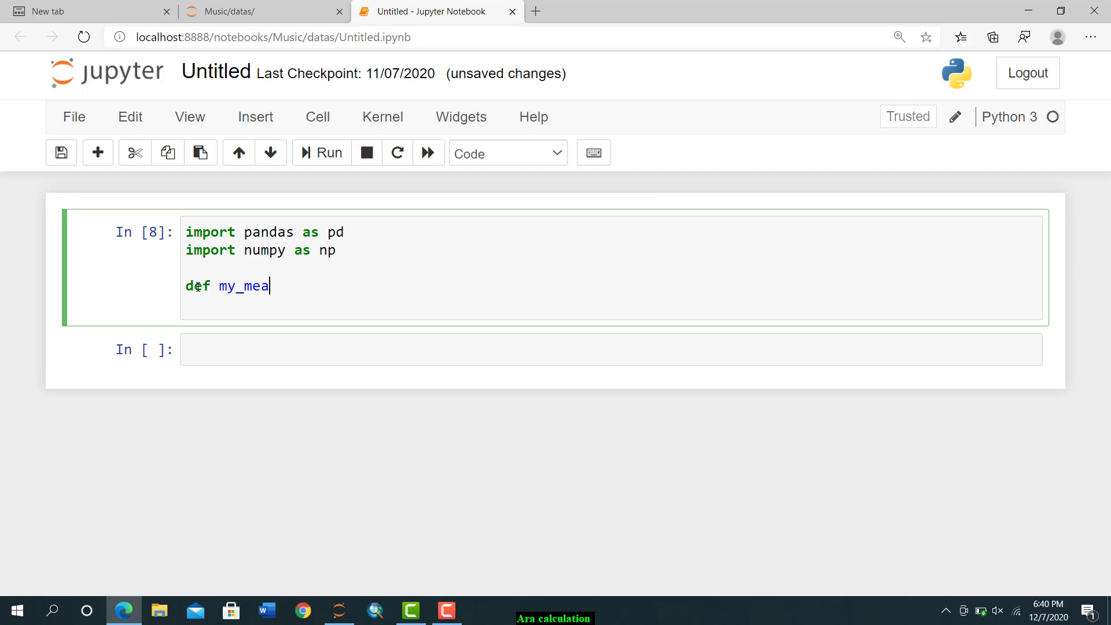
{"action": "type", "text": "n ("}
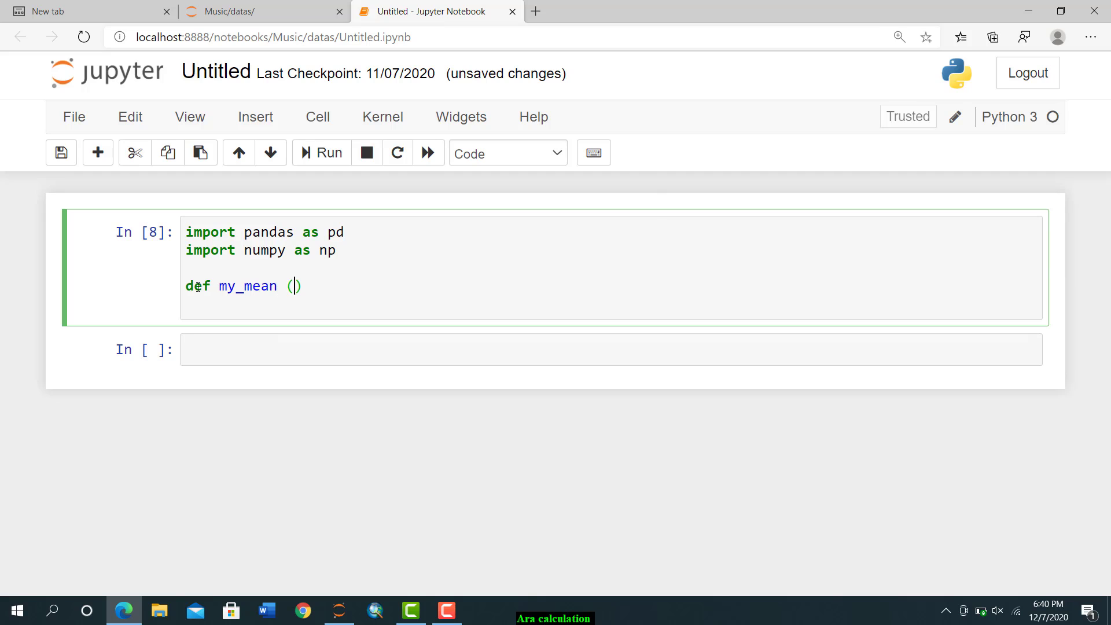
{"action": "type", "text": "inp"}
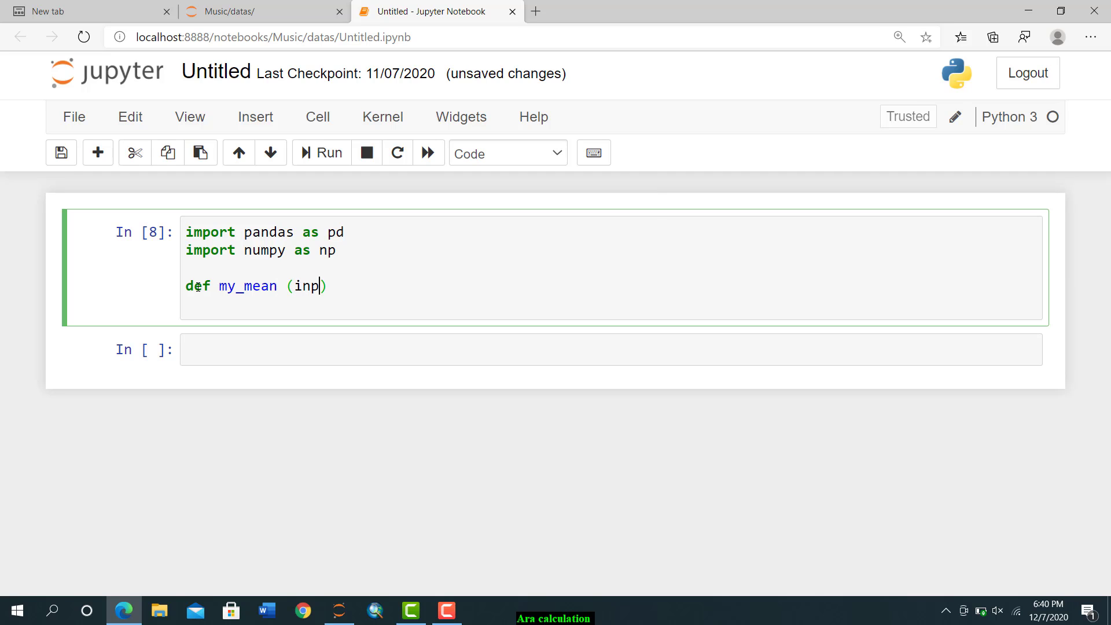
{"action": "type", "text": "t):"}
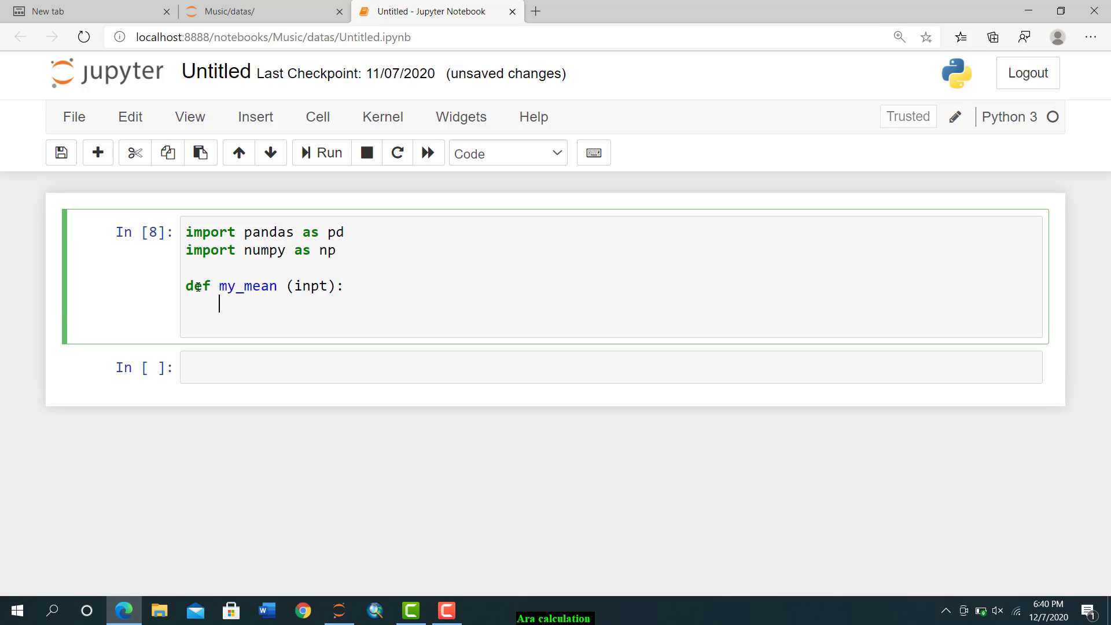
{"action": "type", "text": "s"}
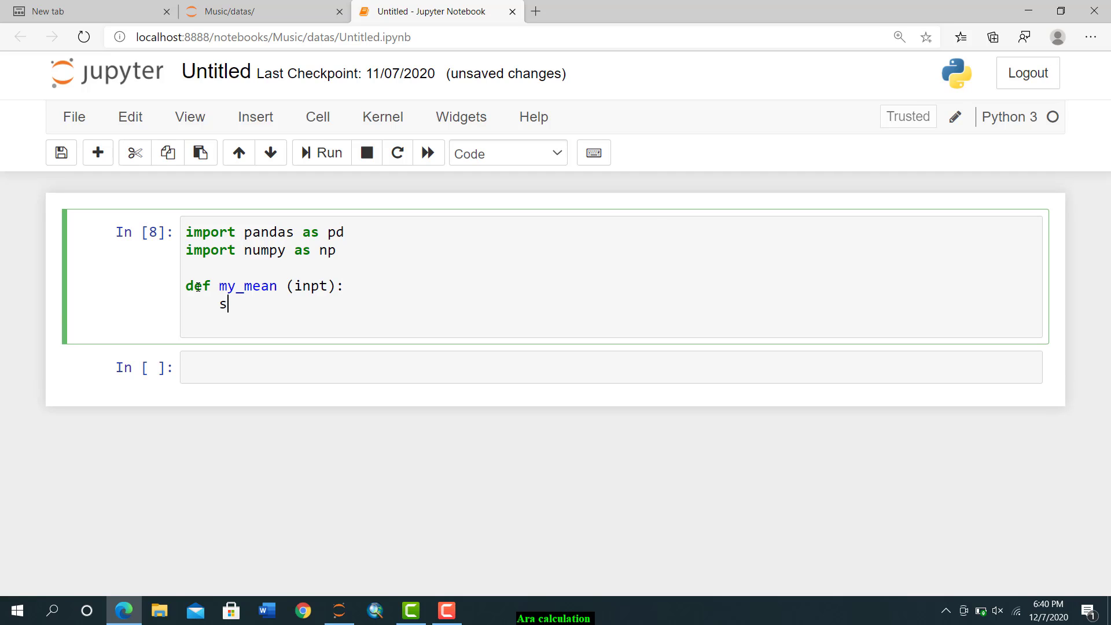
{"action": "type", "text": "ize"}
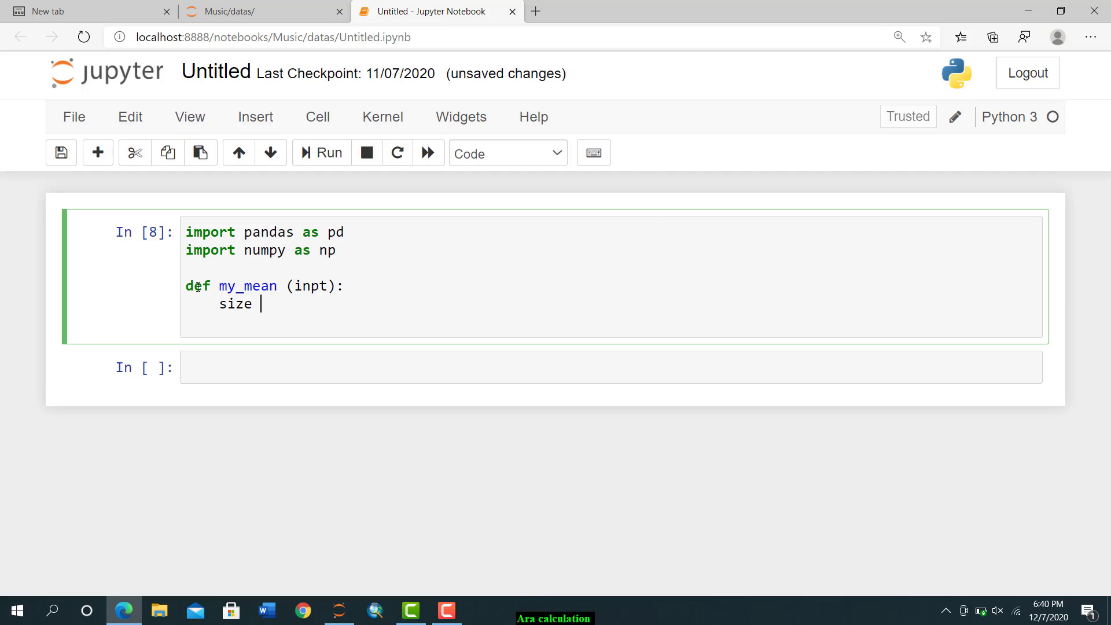
{"action": "type", "text": "="}
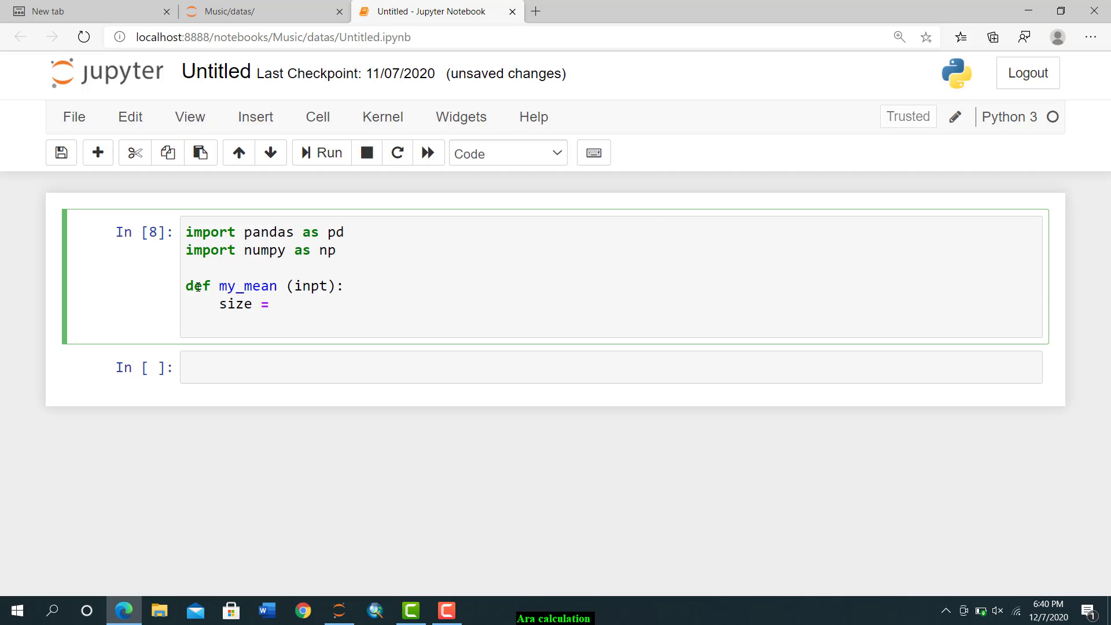
{"action": "type", "text": "len()"}
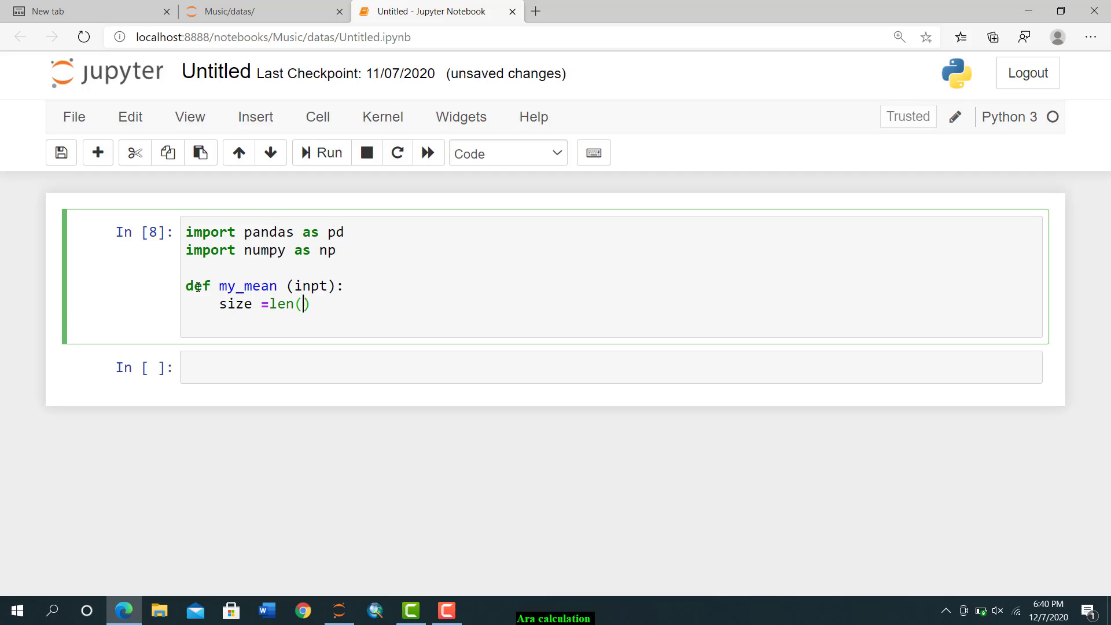
{"action": "type", "text": "inpt"}
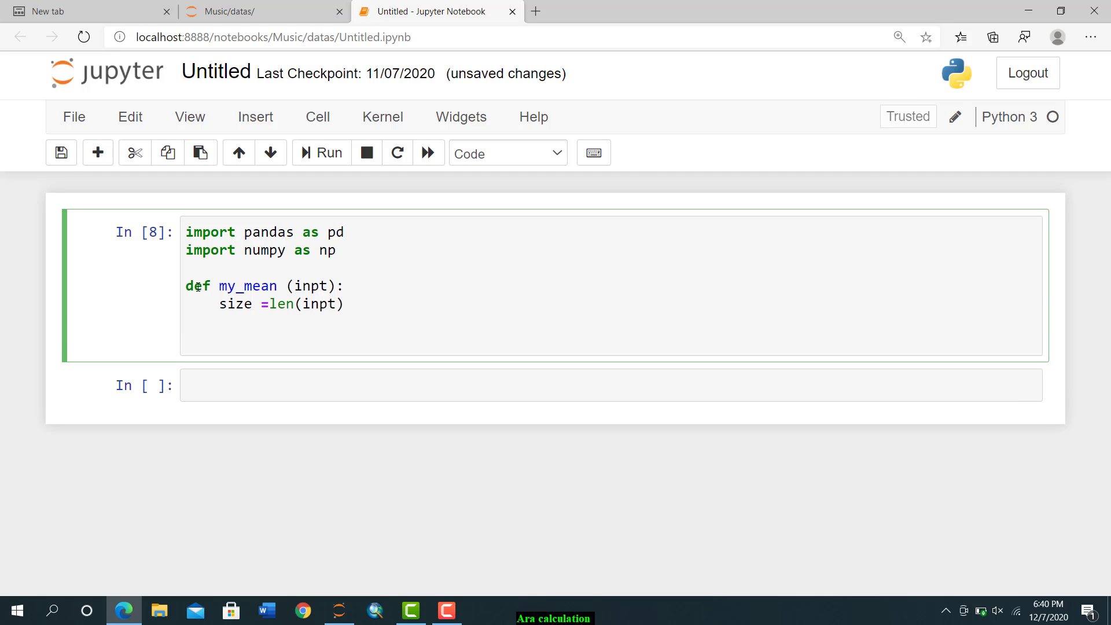
- Have my_mean return np.sum(inpt)/size
{"action": "type", "text": "return"}
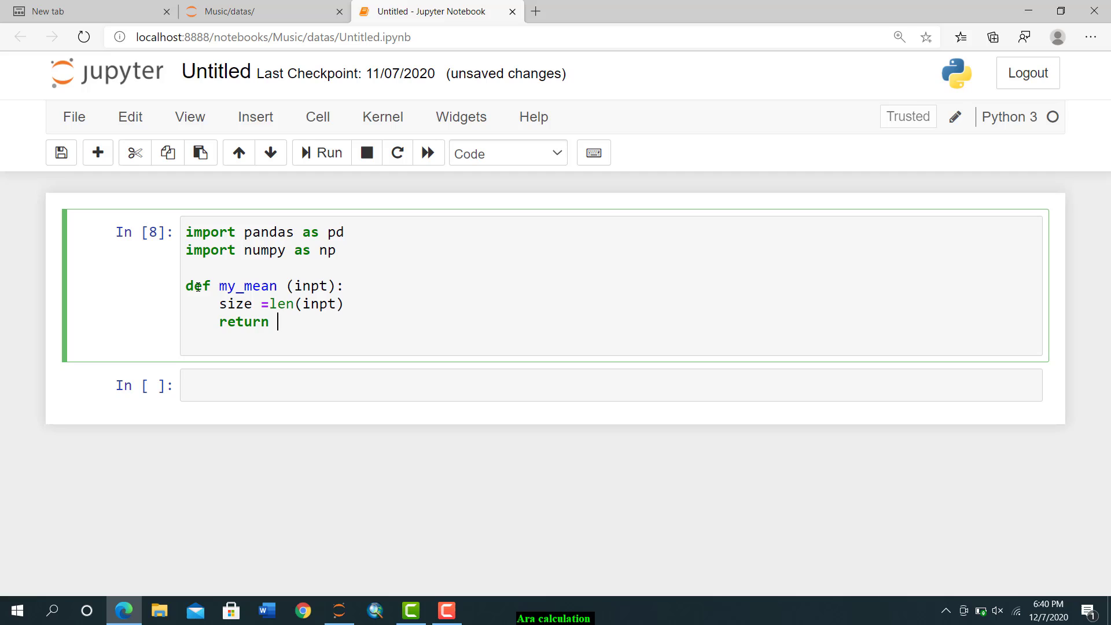
{"action": "type", "text": "np."}
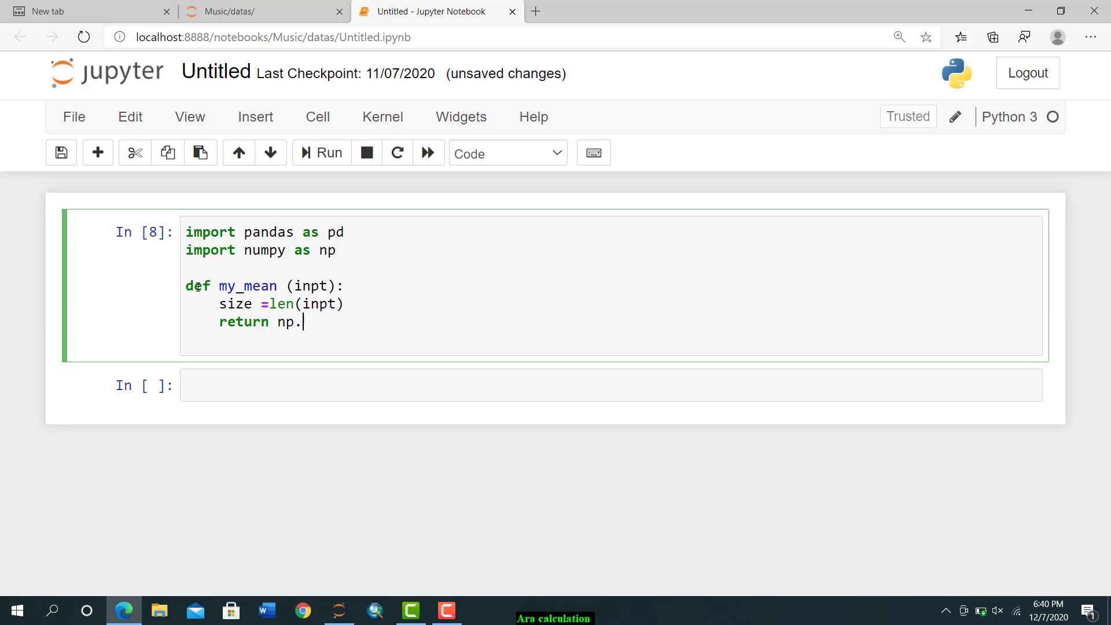
{"action": "type", "text": "sum"}
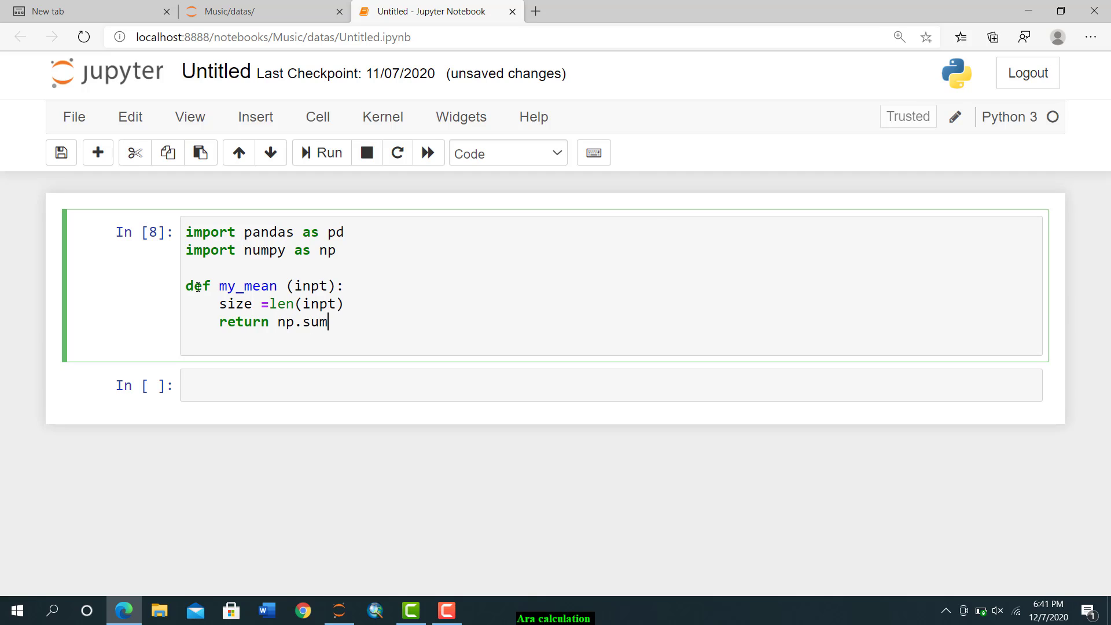
{"action": "type", "text": "(in"}
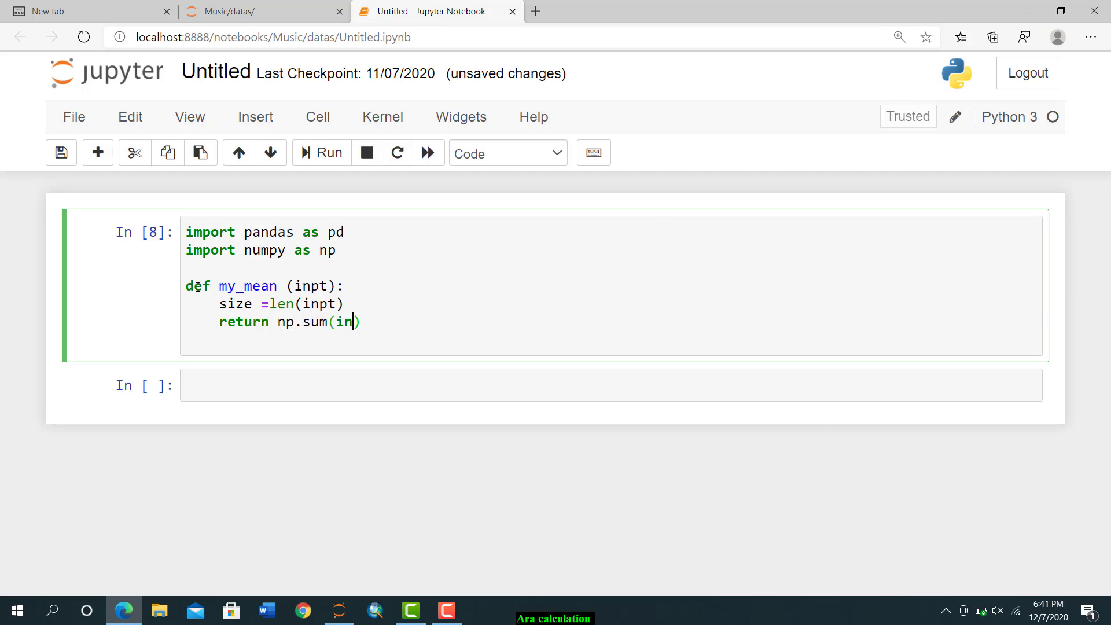
{"action": "type", "text": "pt"}
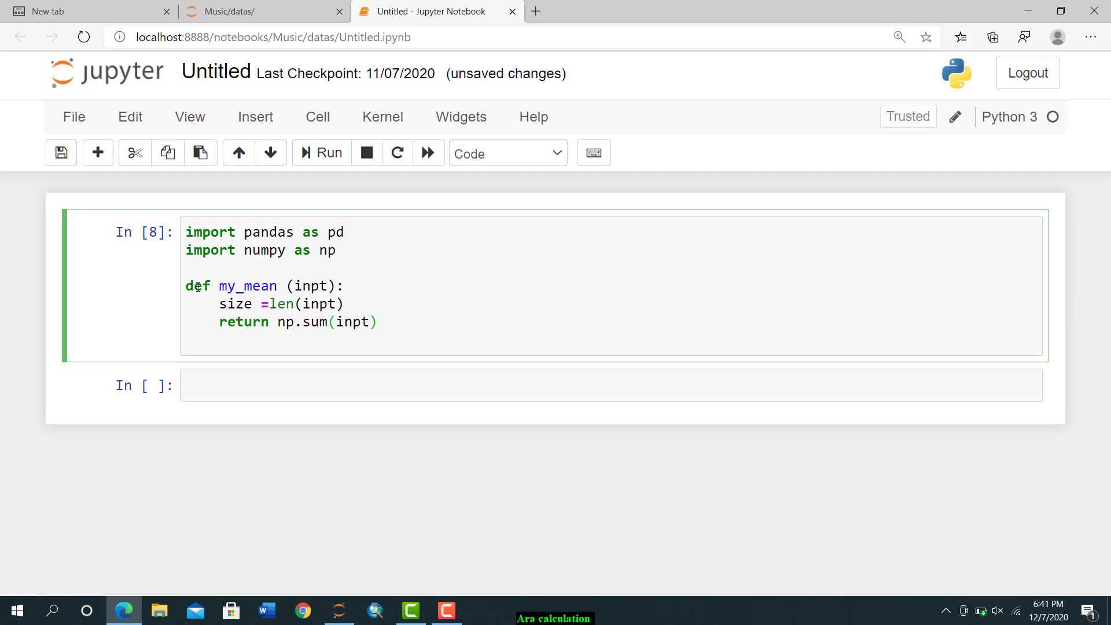
{"action": "type", "text": "/si"}
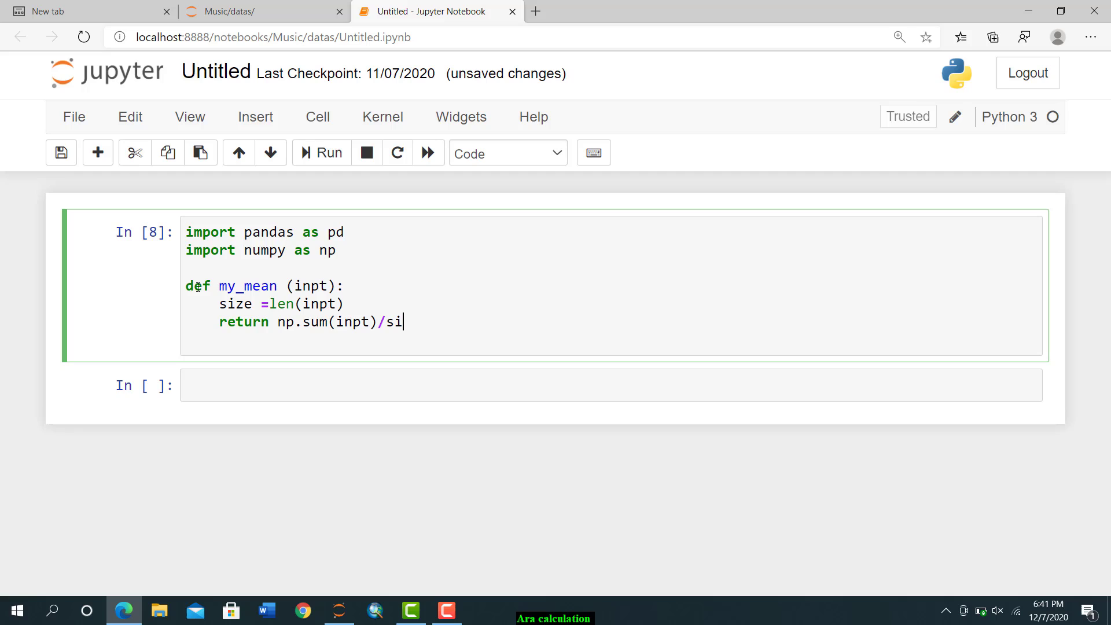
{"action": "type", "text": "ze"}
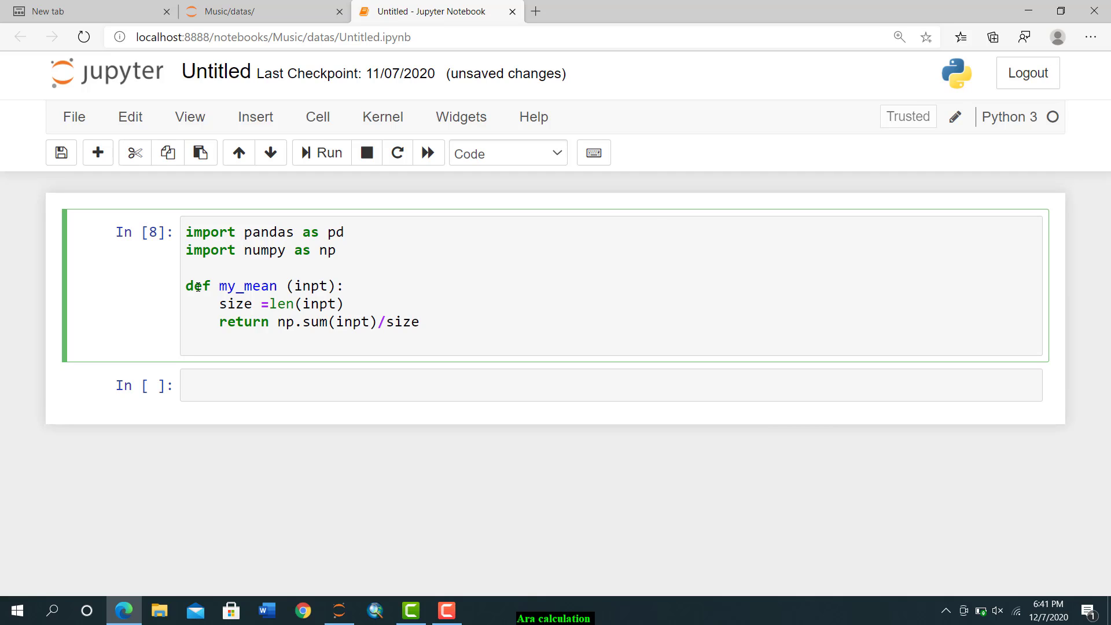
- In the empty cell, create x = np.array([2,4,6,8])
{"action": "left_click", "coordinate": [328, 153]}
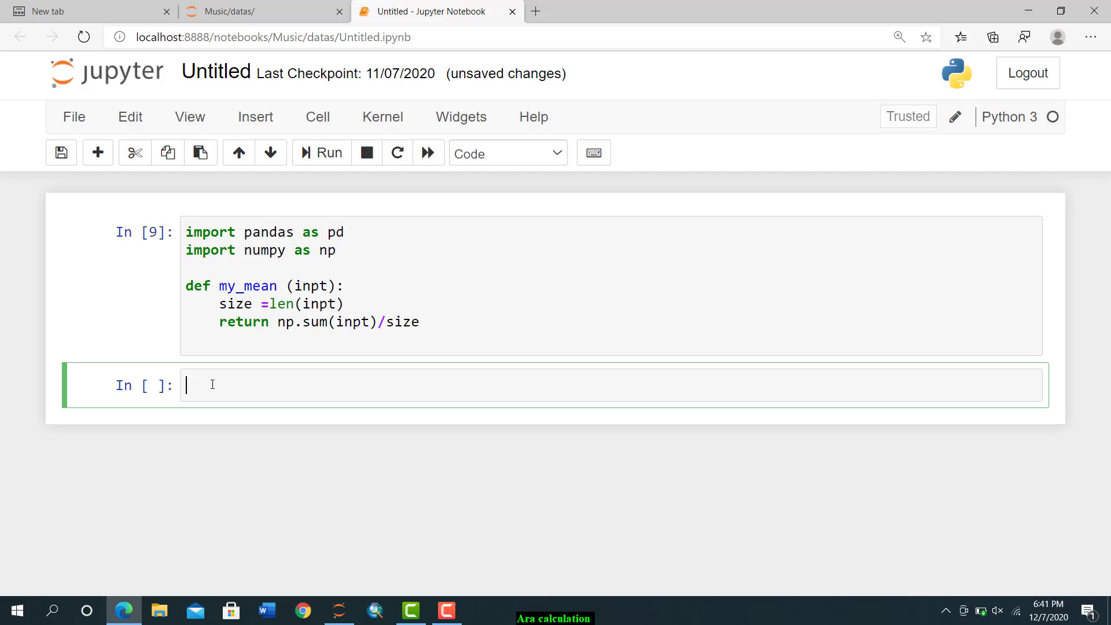
{"action": "type", "text": "x="}
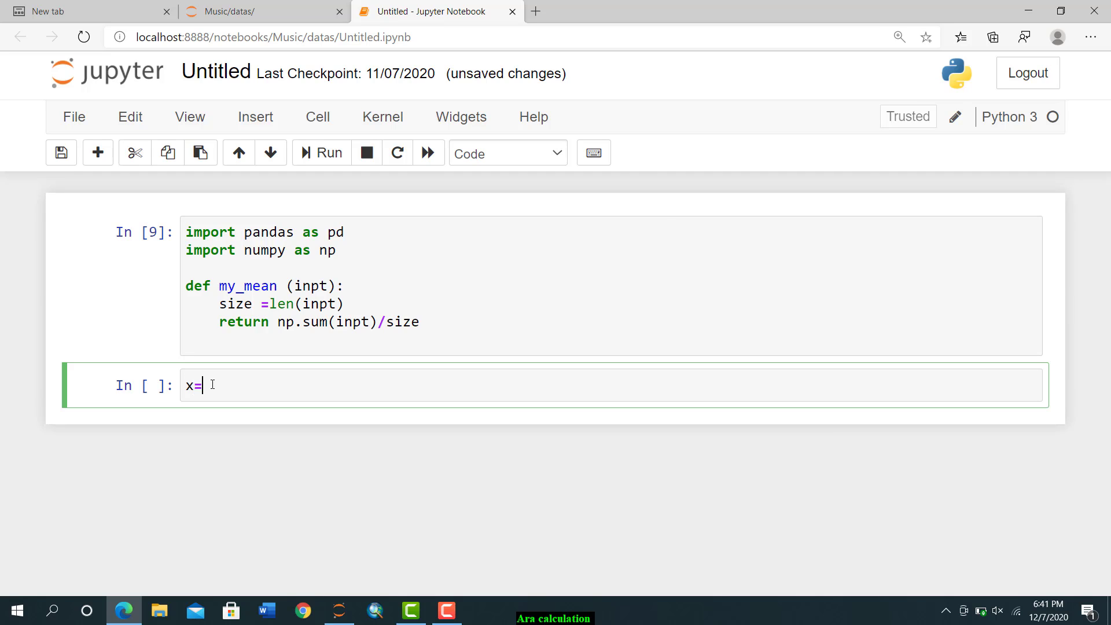
{"action": "type", "text": "n"}
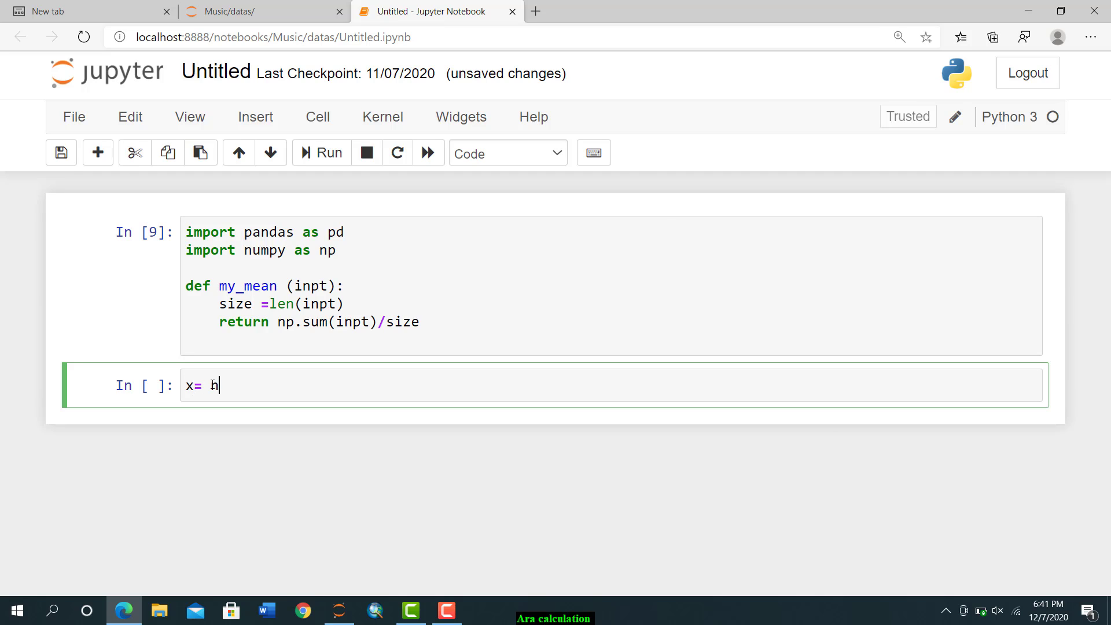
{"action": "type", "text": "p.a"}
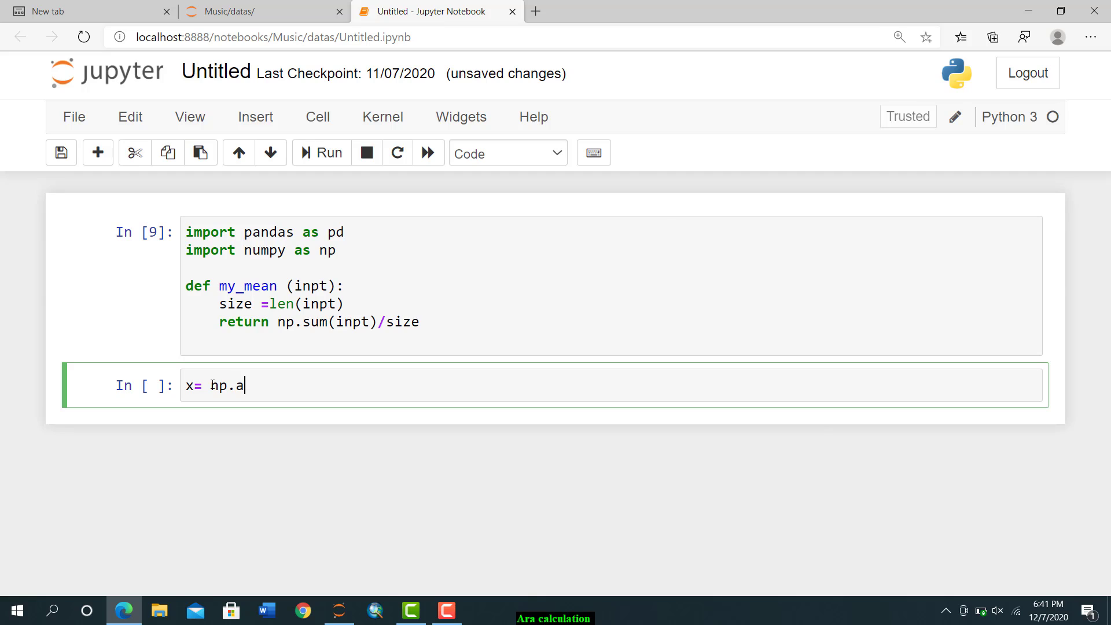
{"action": "type", "text": "rray"}
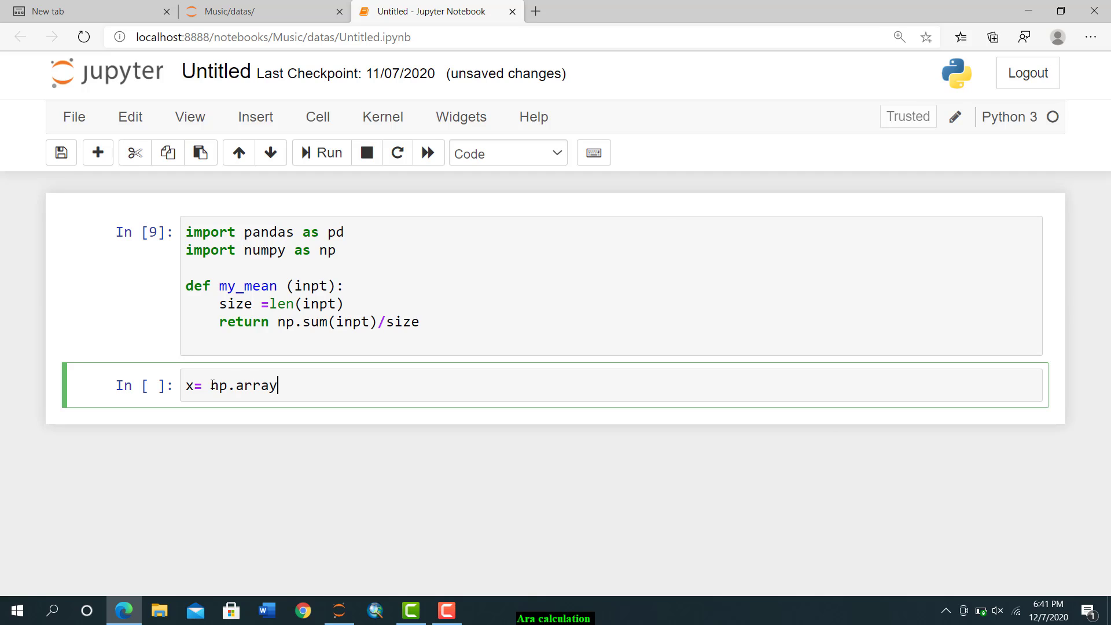
{"action": "type", "text": "([])"}
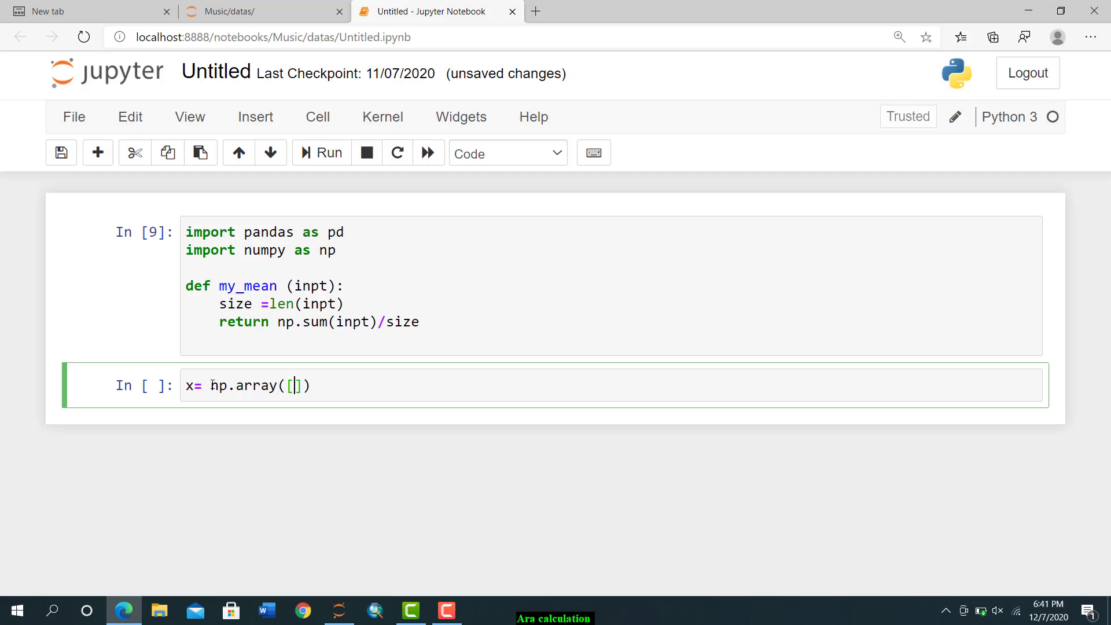
{"action": "type", "text": "2"}
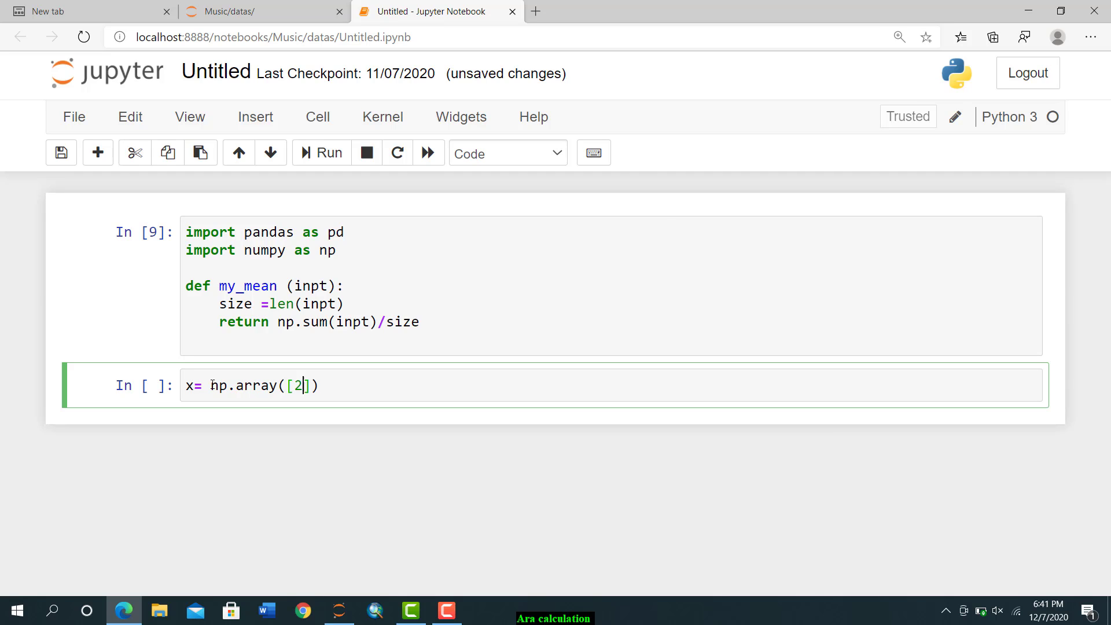
{"action": "type", "text": ",4,6,8"}
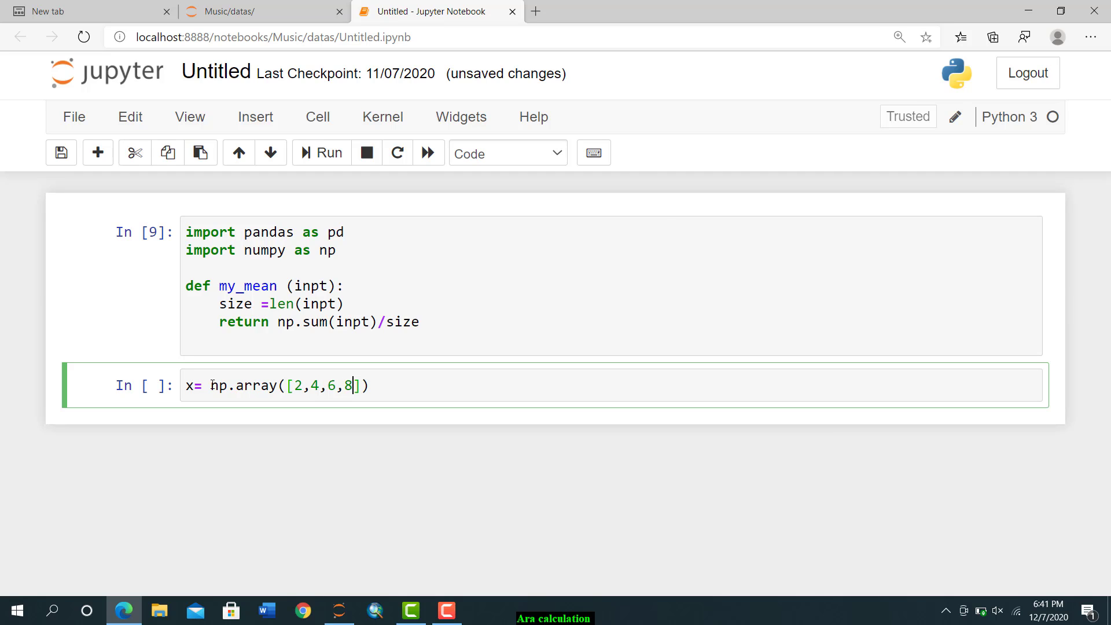
- Call my_mean(x) on the next line and run the cell to get 5.0
{"action": "key", "text": "End"}
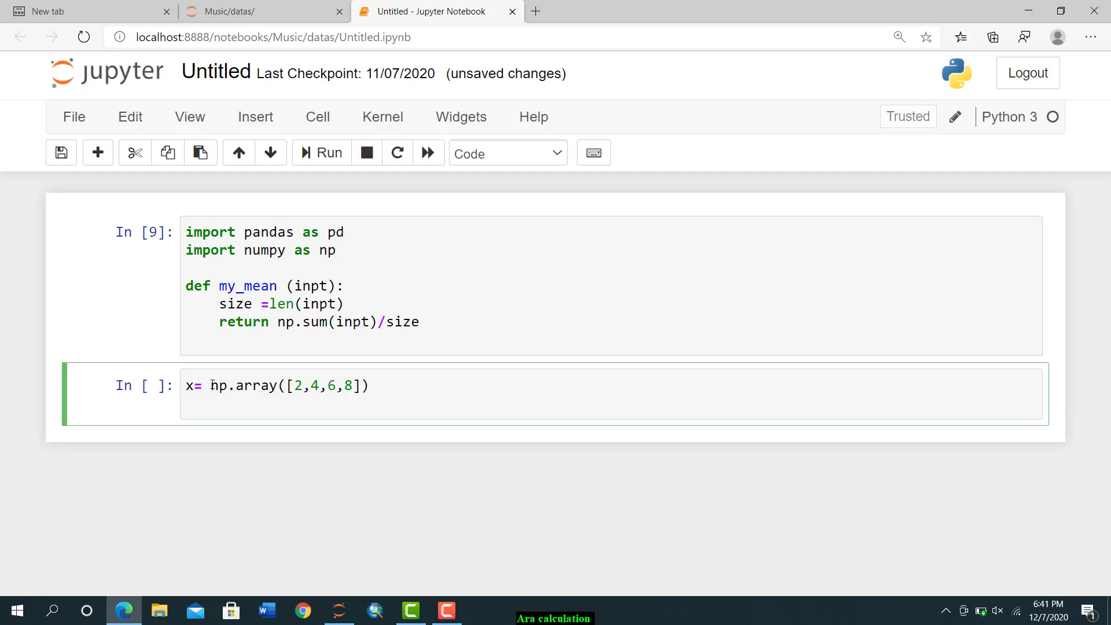
{"action": "type", "text": "my"}
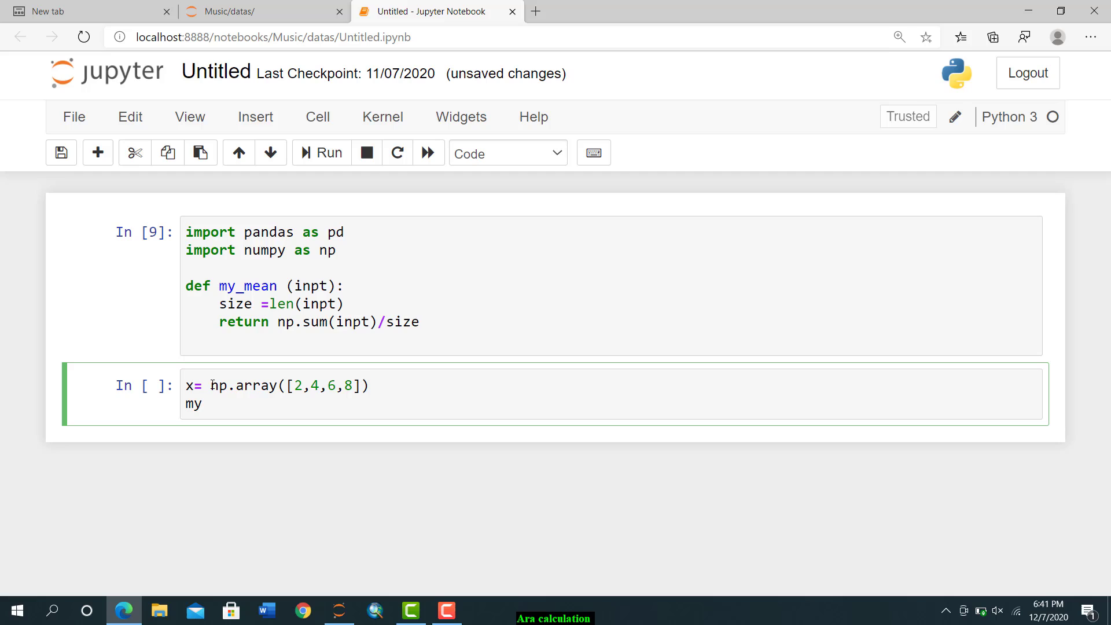
{"action": "type", "text": "_mean"}
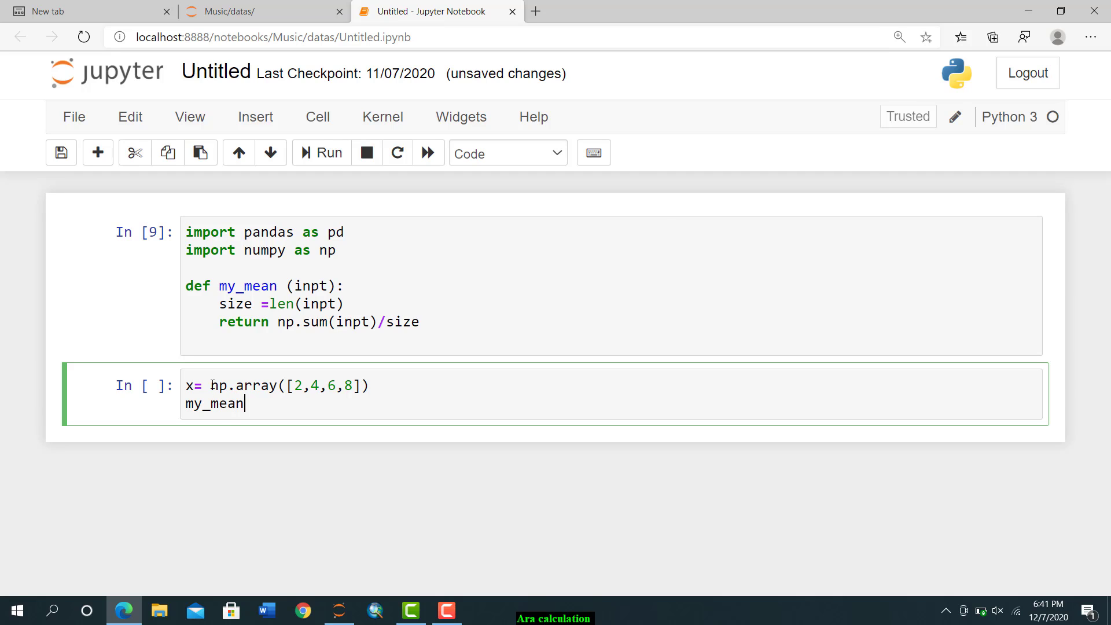
{"action": "type", "text": "()"}
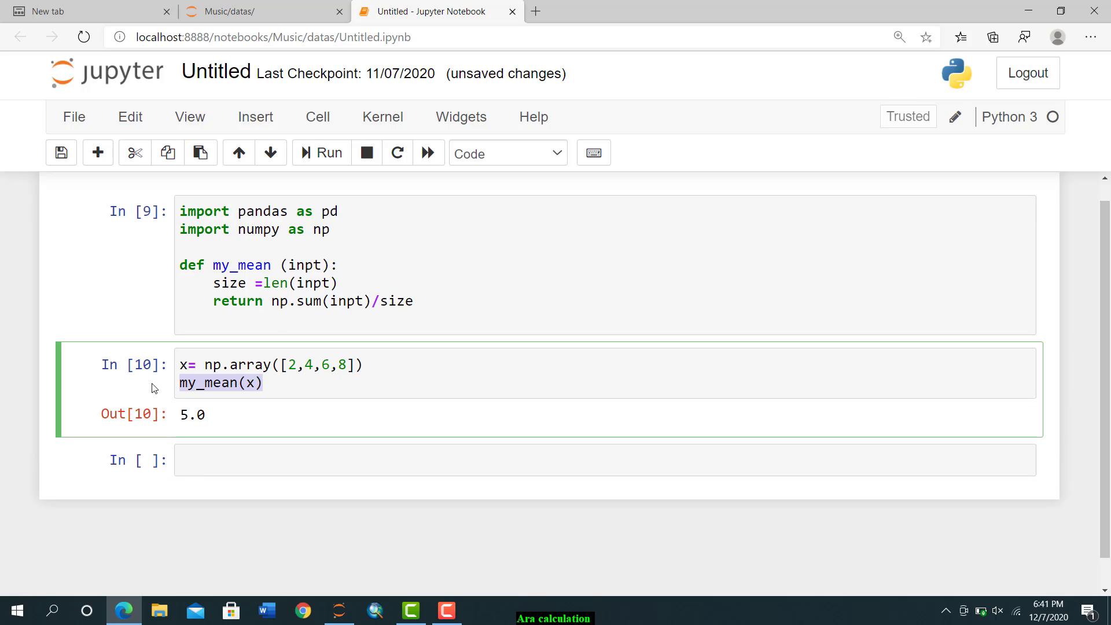
{"action": "mouse_move", "coordinate": [271, 383]}
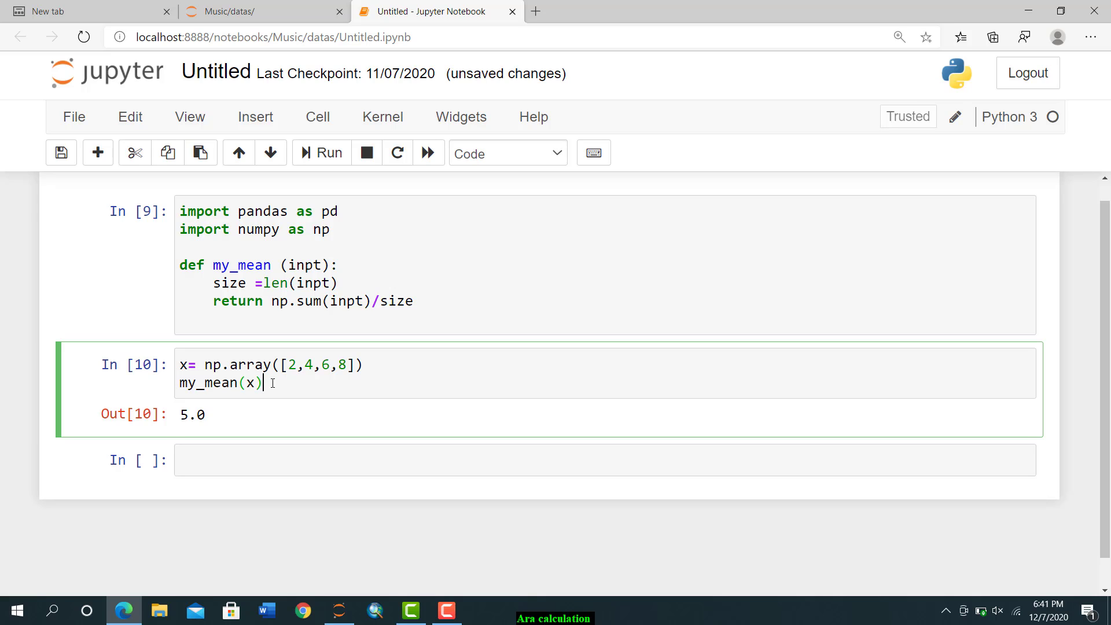
{"action": "mouse_move", "coordinate": [427, 306]}
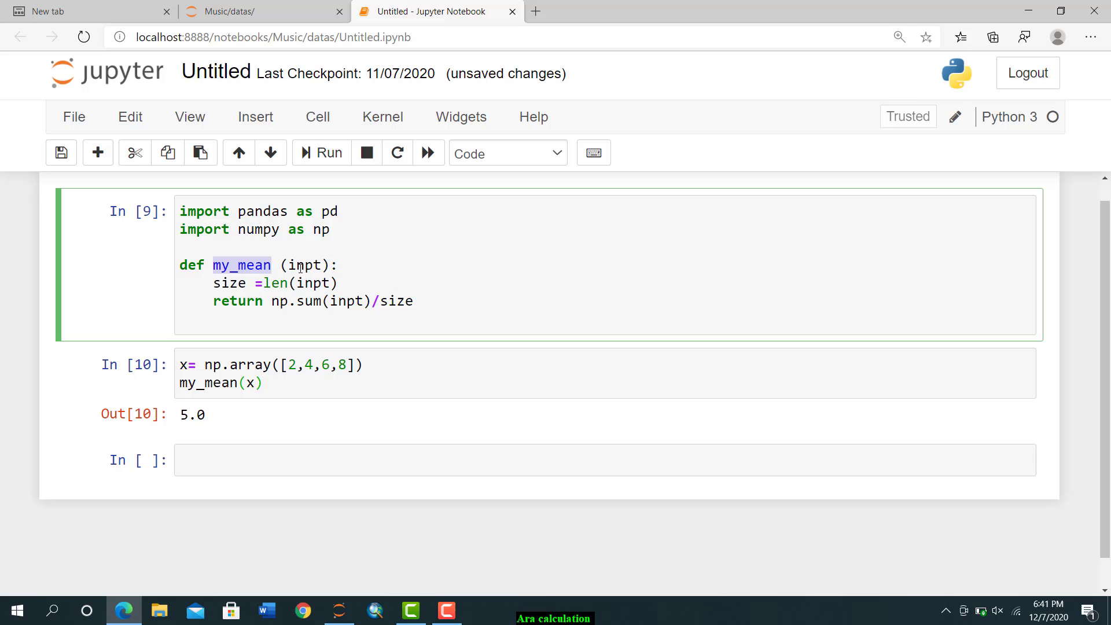
- From the Music/datas file browser, create a new blank Text File
{"action": "left_click", "coordinate": [339, 265]}
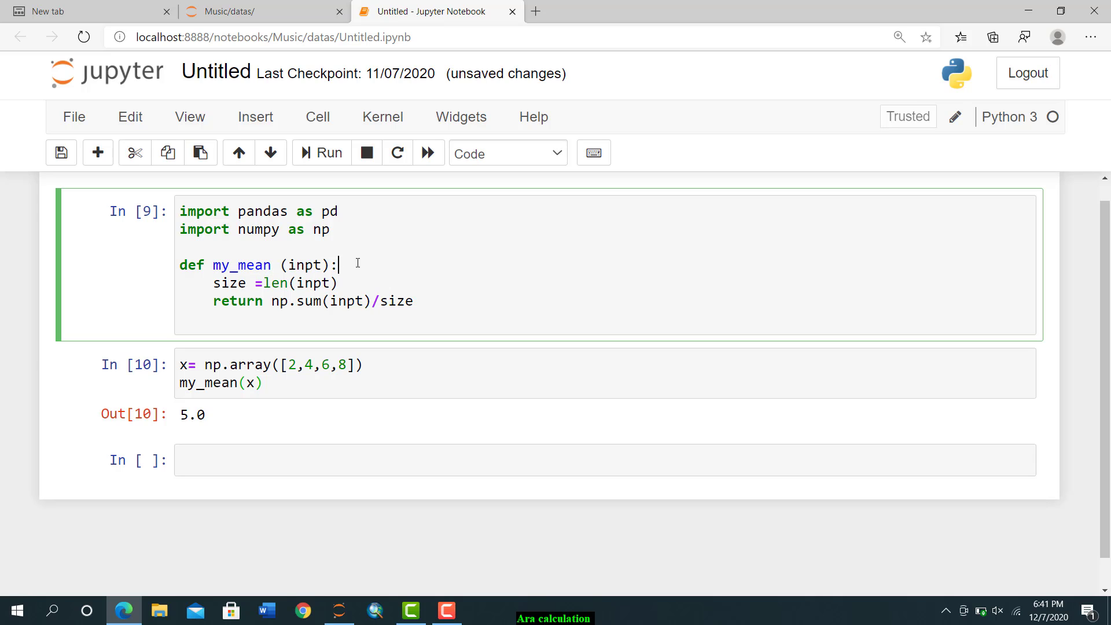
{"action": "mouse_move", "coordinate": [643, 4]}
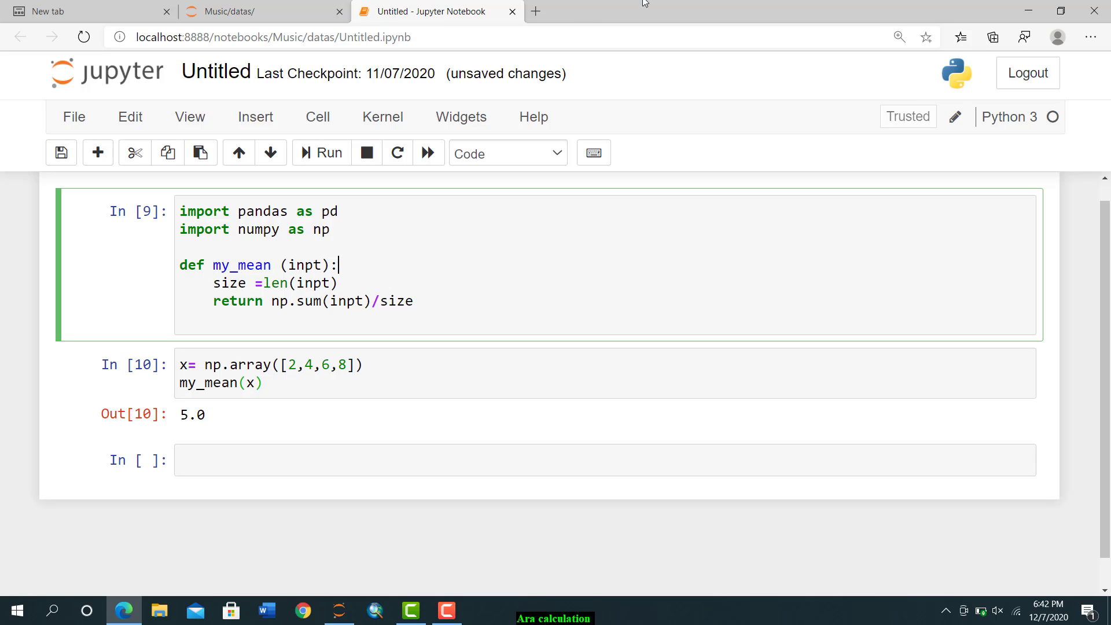
{"action": "mouse_move", "coordinate": [535, 11]}
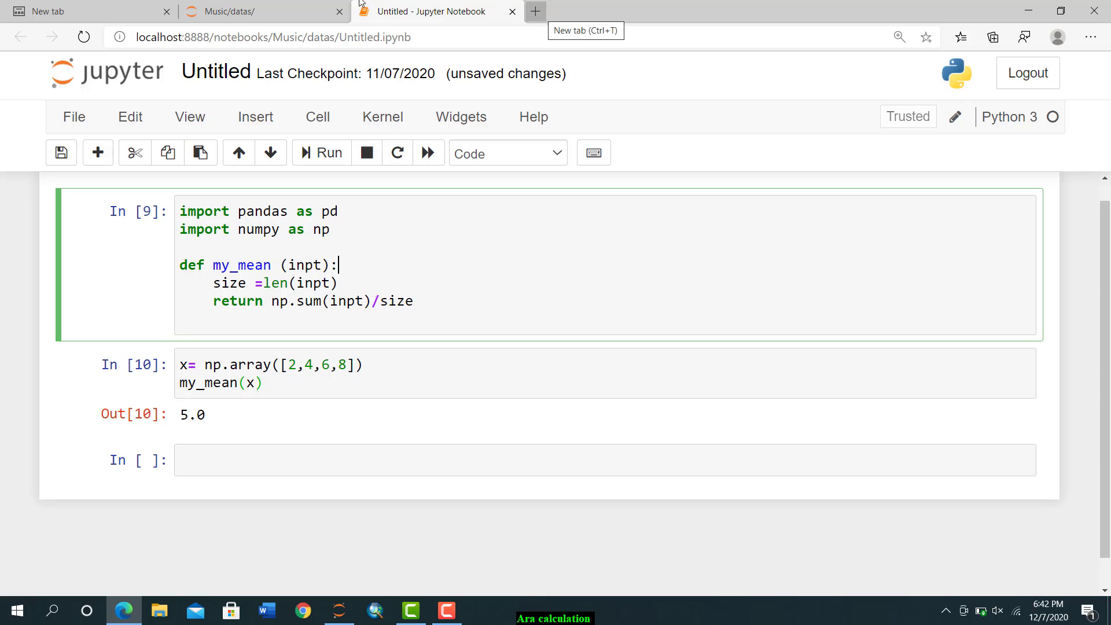
{"action": "left_click", "coordinate": [262, 11]}
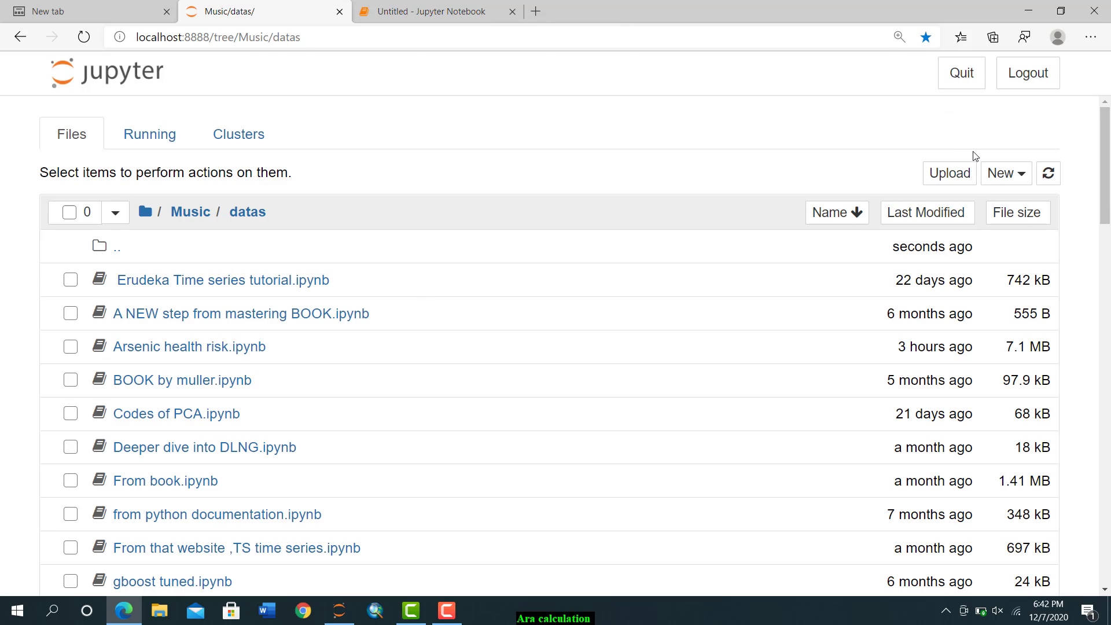
{"action": "left_click", "coordinate": [1005, 172]}
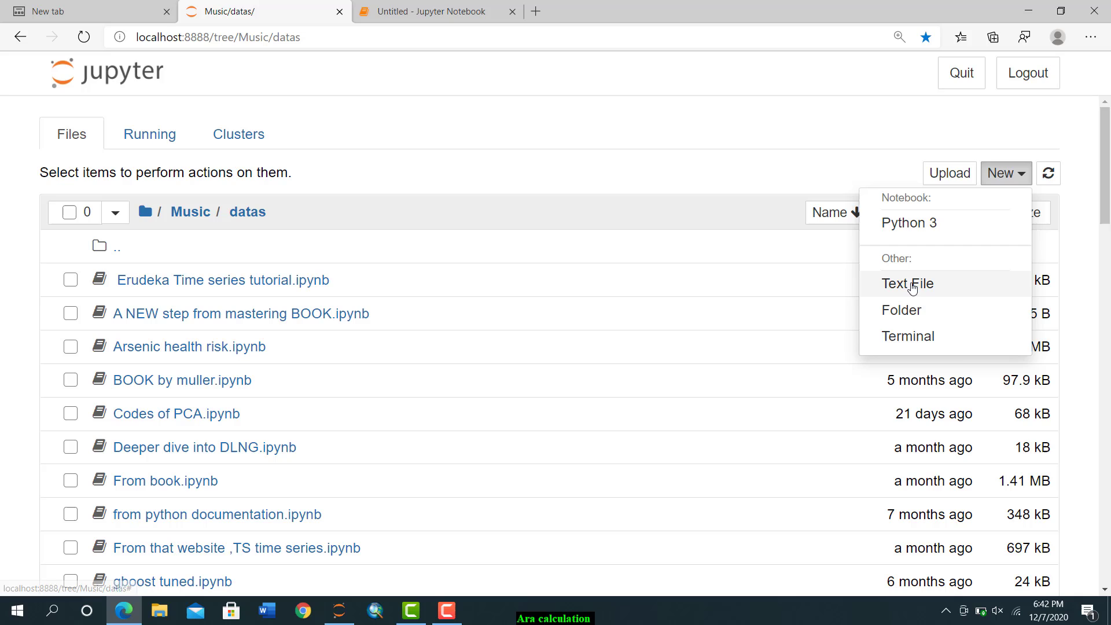
{"action": "mouse_move", "coordinate": [908, 283]}
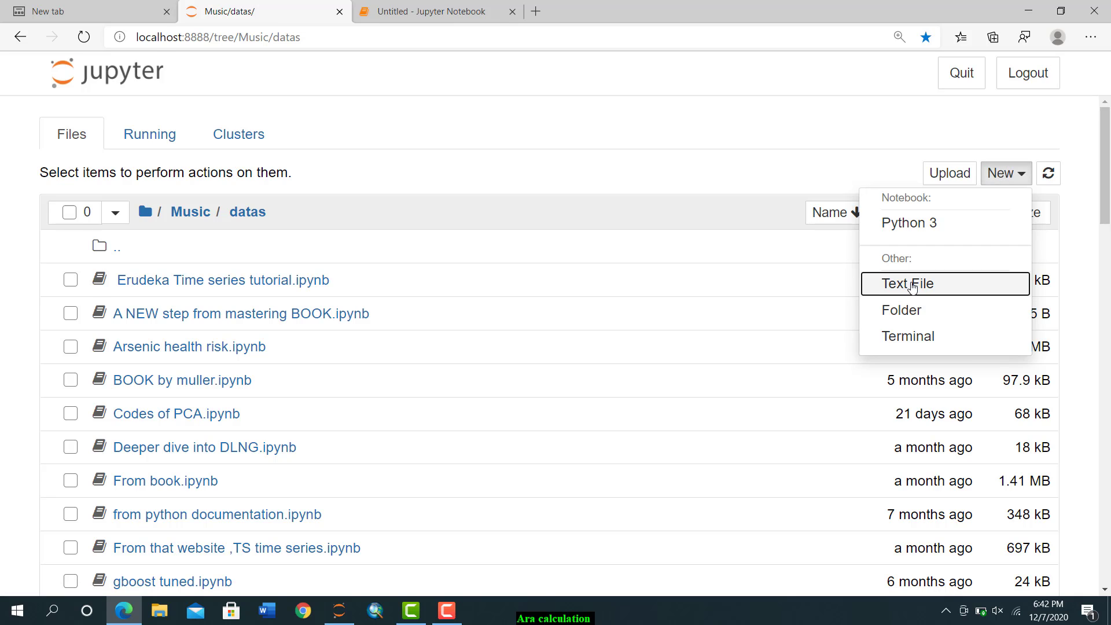
{"action": "left_click", "coordinate": [908, 283]}
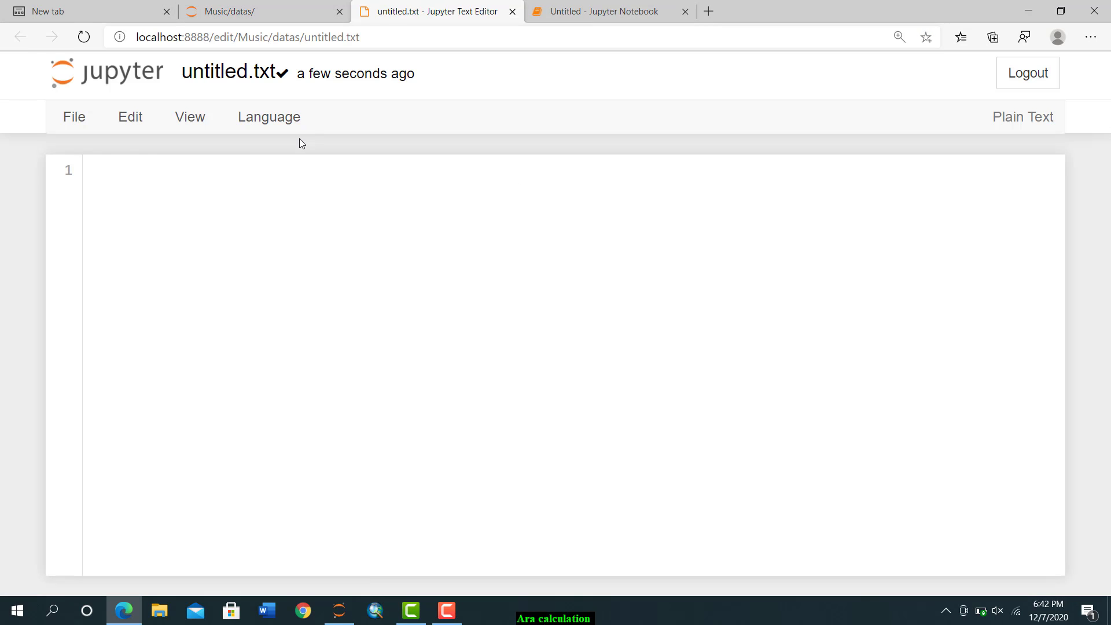
- Rename untitled.txt to my_mod.py so the editor treats it as Python
{"action": "left_click", "coordinate": [231, 73]}
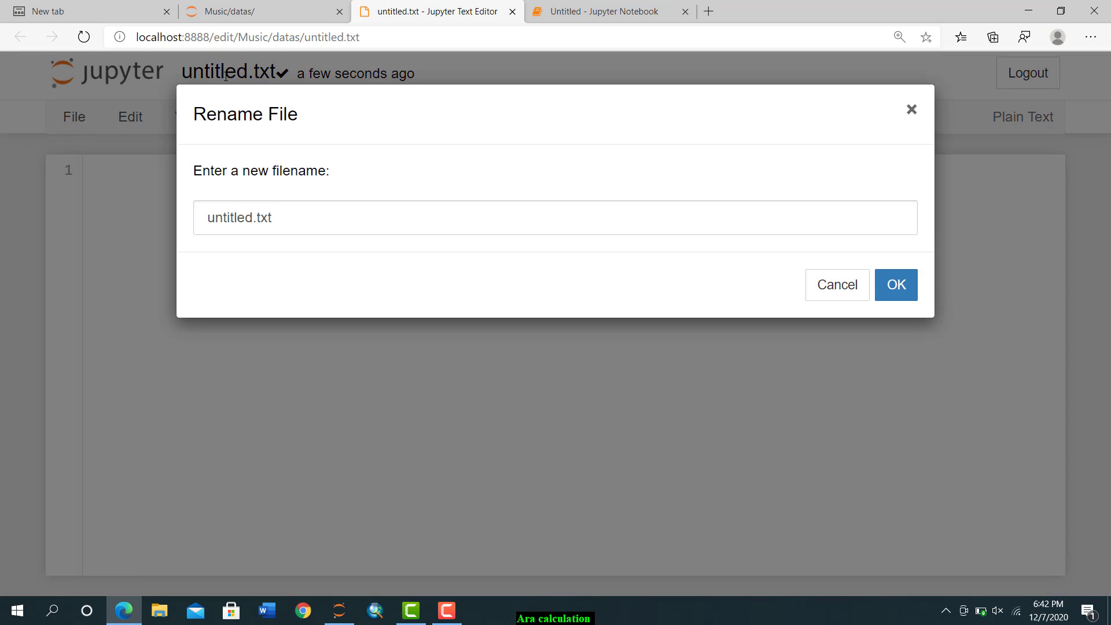
{"action": "type", "text": "m"}
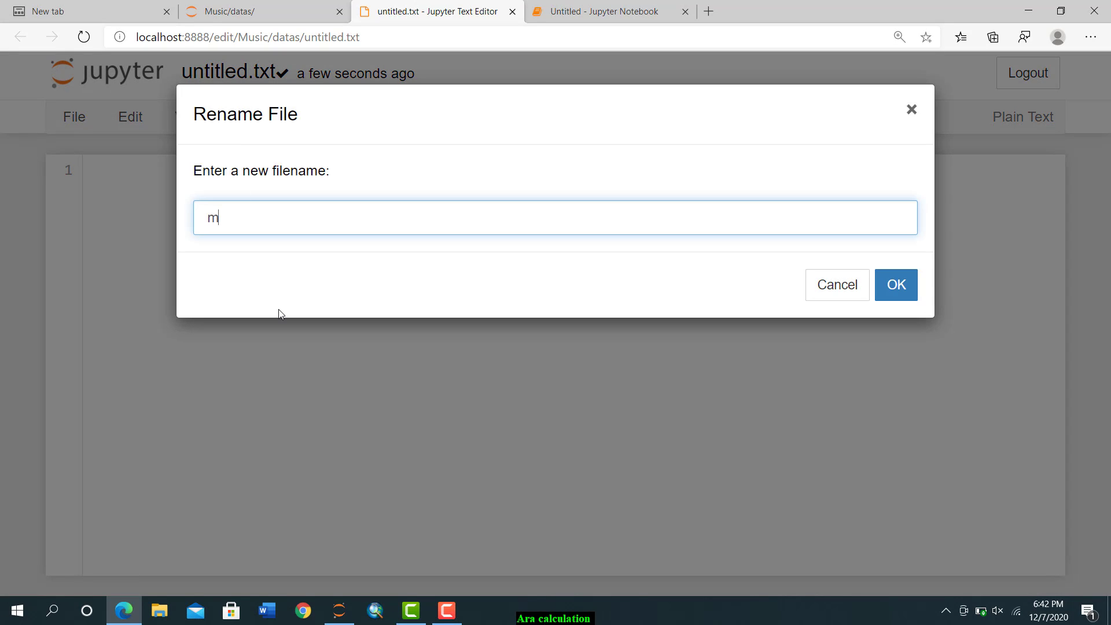
{"action": "type", "text": "y"}
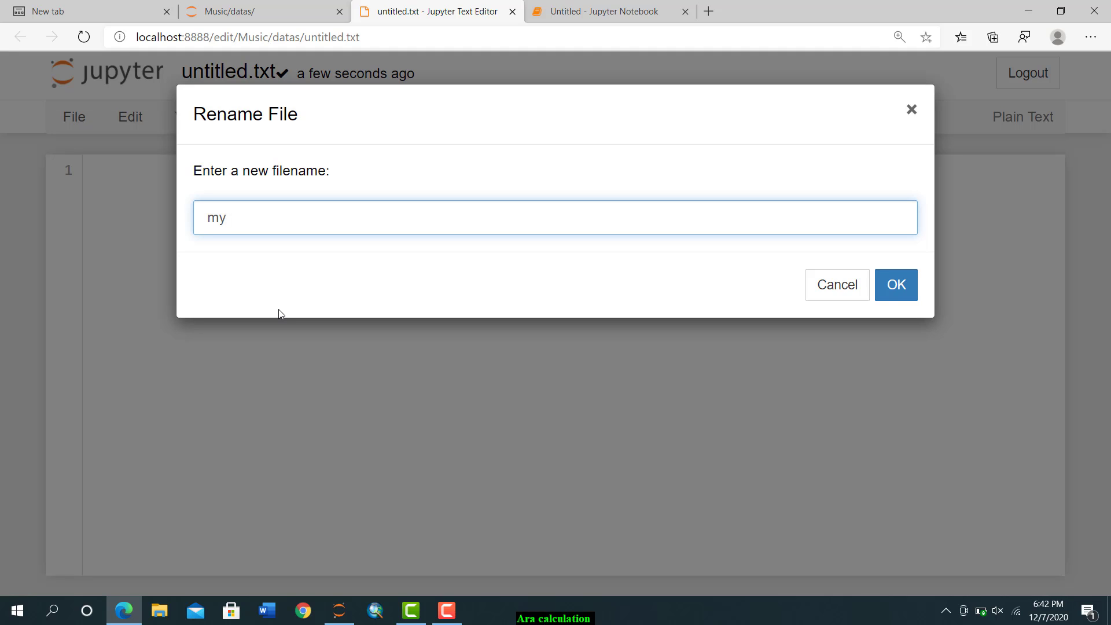
{"action": "type", "text": "_mod"}
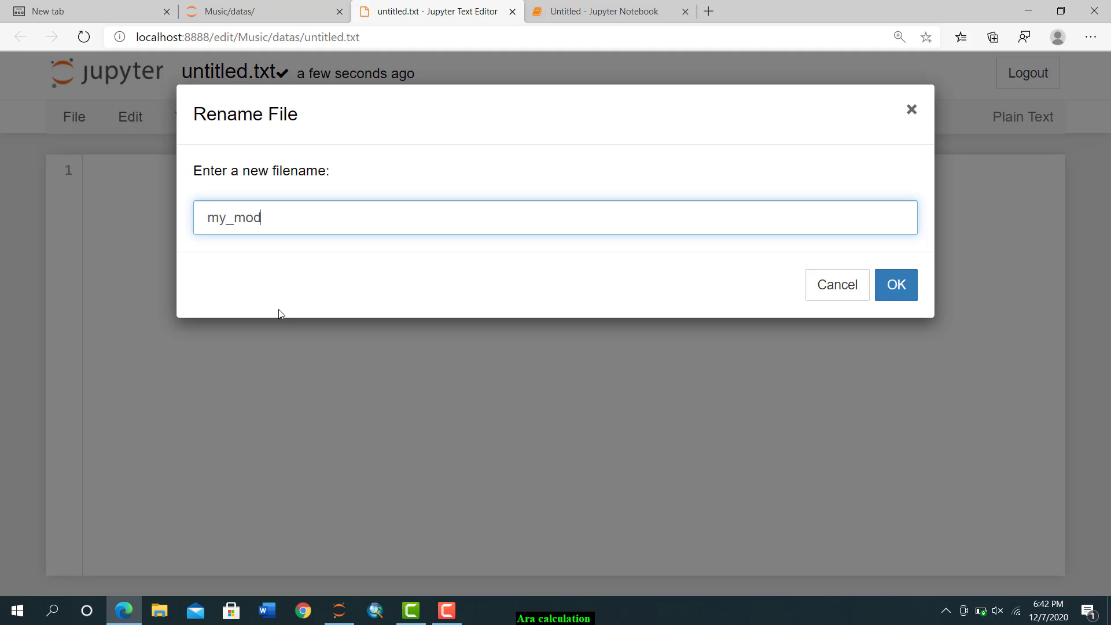
{"action": "type", "text": ".p"}
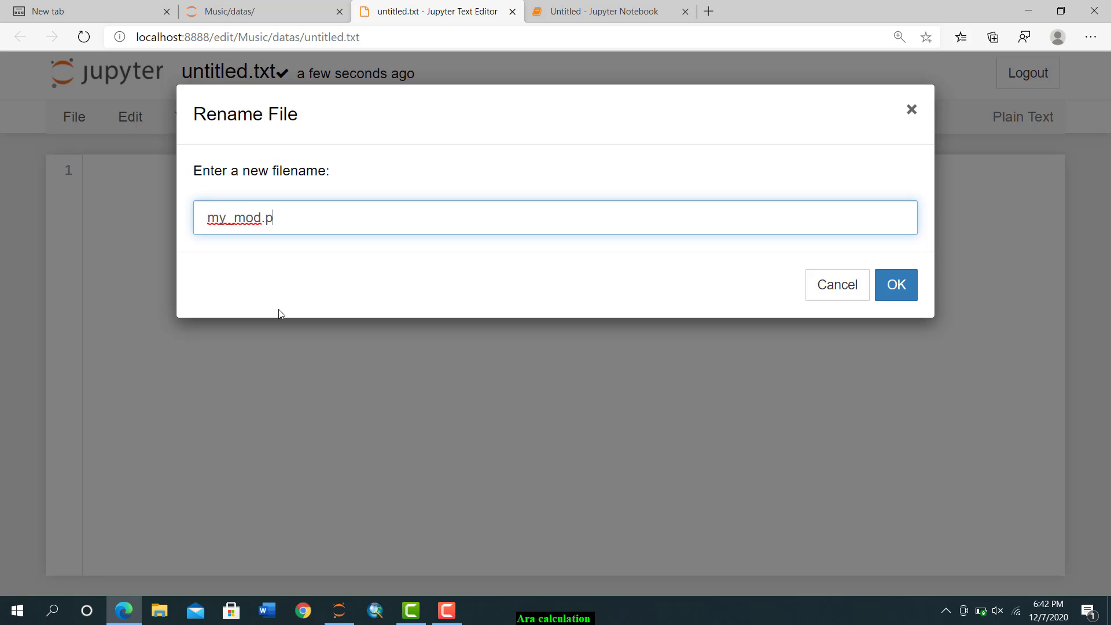
{"action": "type", "text": "y"}
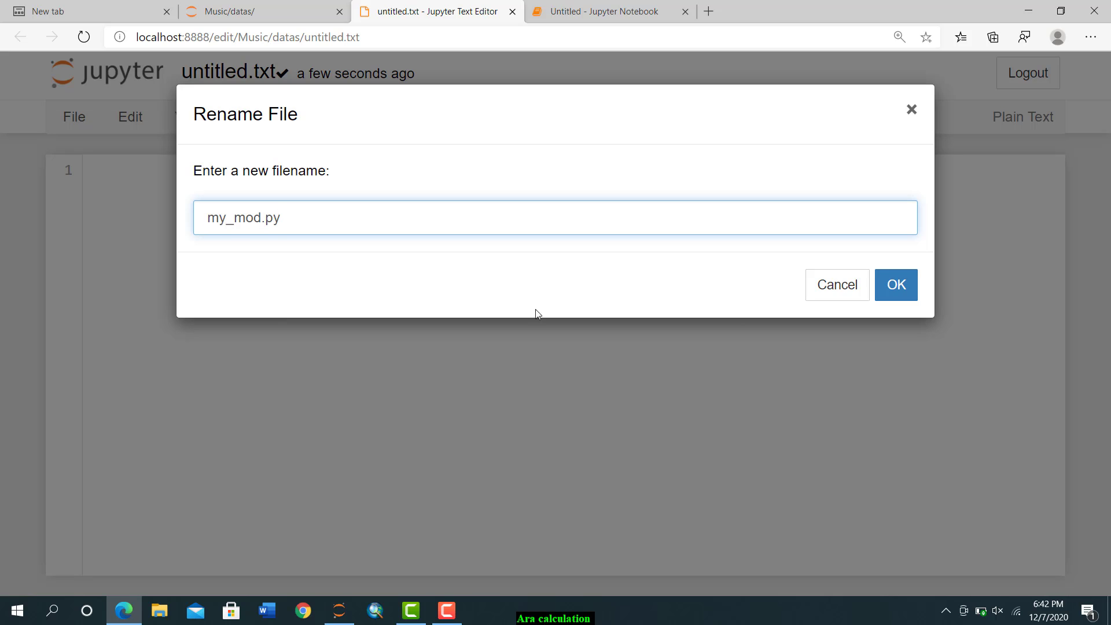
{"action": "left_click", "coordinate": [897, 285]}
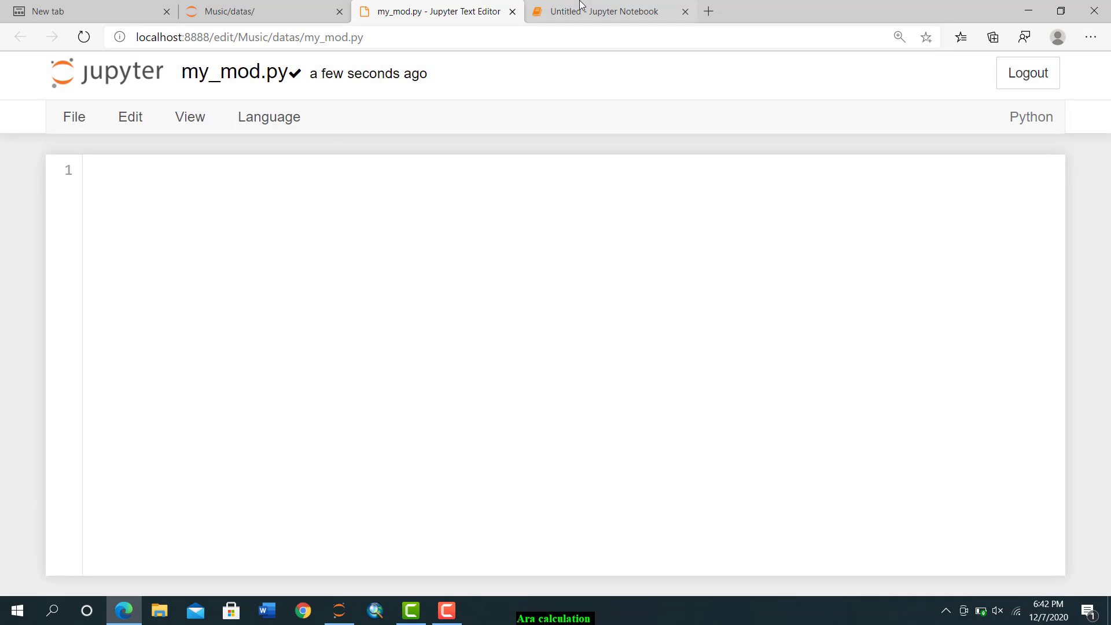
- Paste the numpy import and my_mean into my_mod.py, save it, and return to the notebook
{"action": "left_click", "coordinate": [610, 11]}
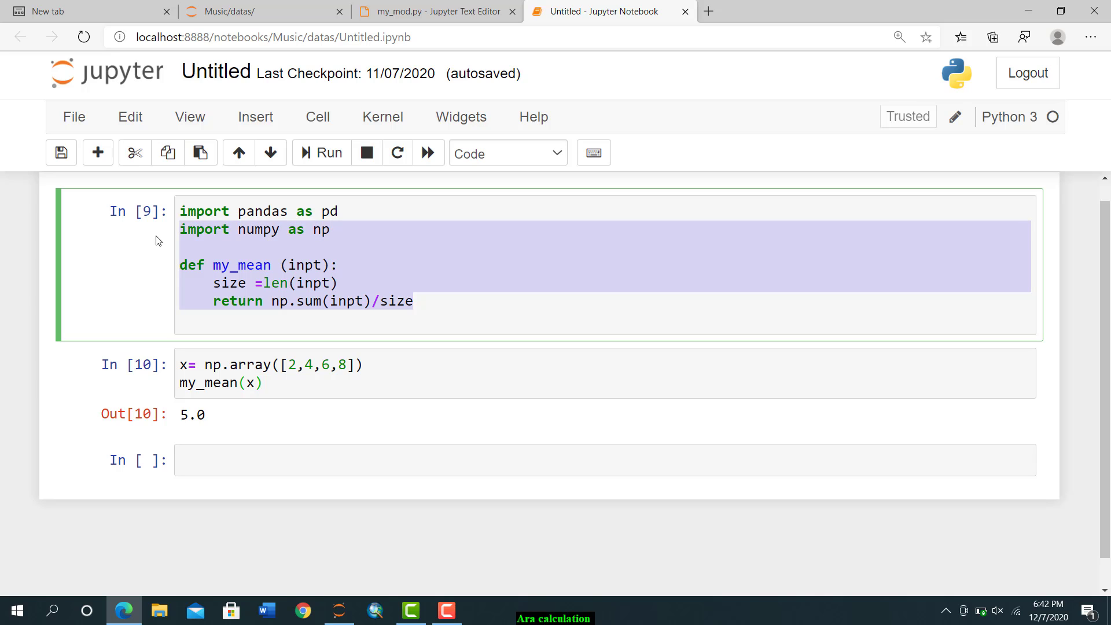
{"action": "left_click", "coordinate": [432, 11]}
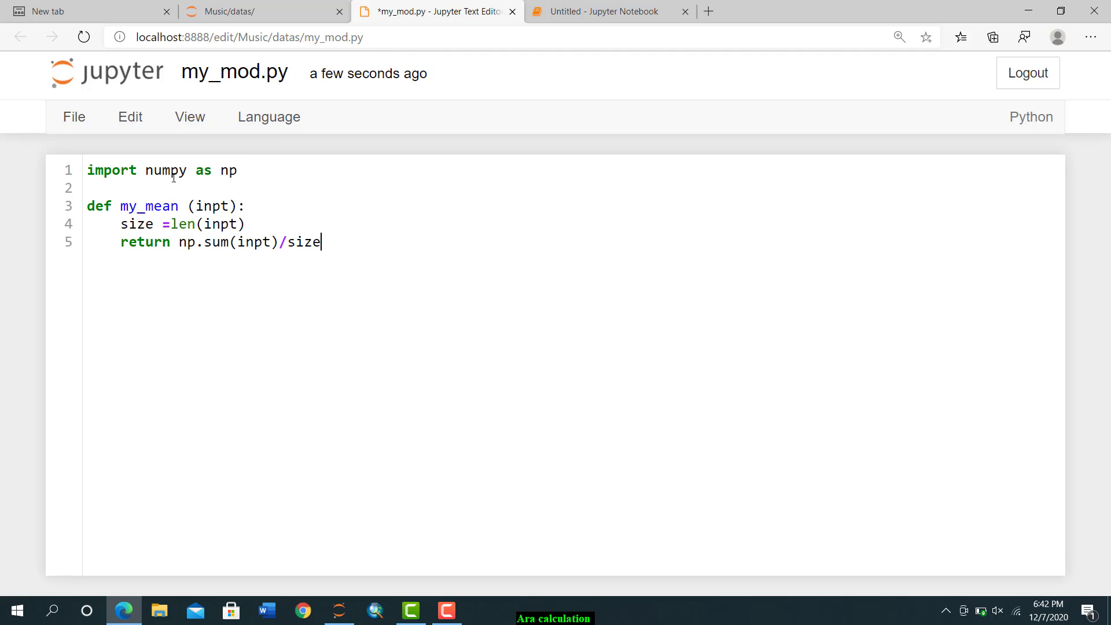
{"action": "mouse_move", "coordinate": [348, 275]}
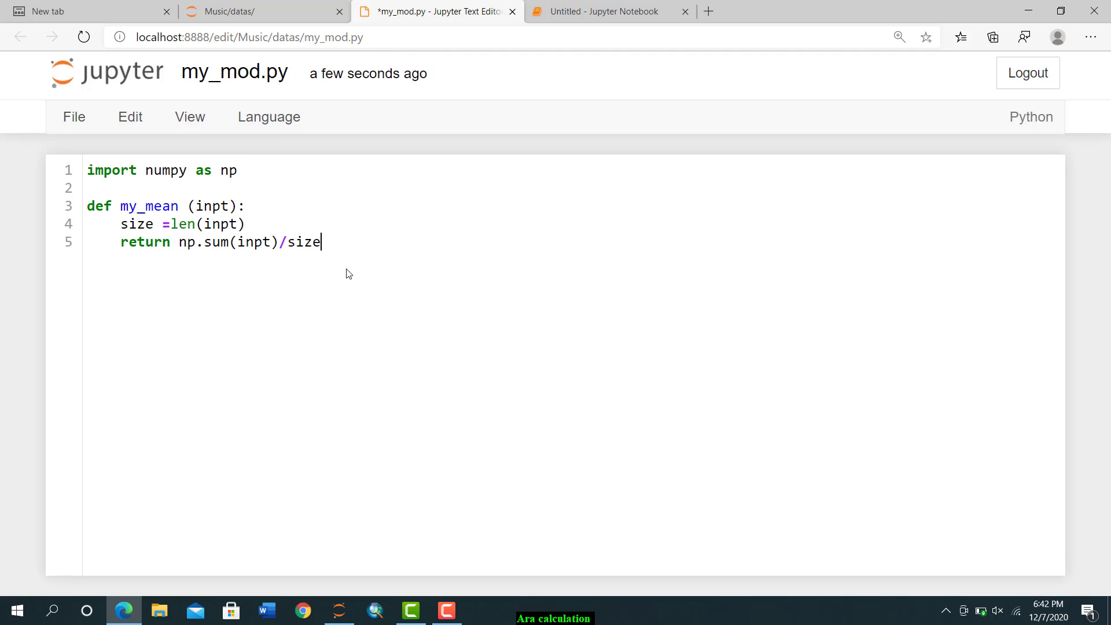
{"action": "key", "text": "ctrl+s"}
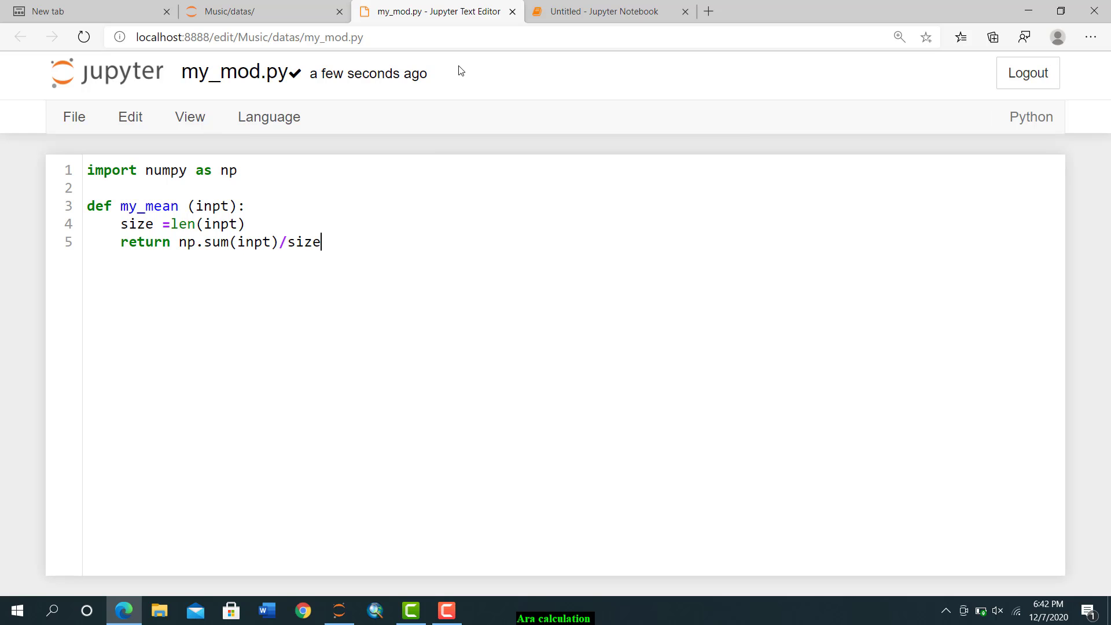
{"action": "left_click", "coordinate": [611, 12]}
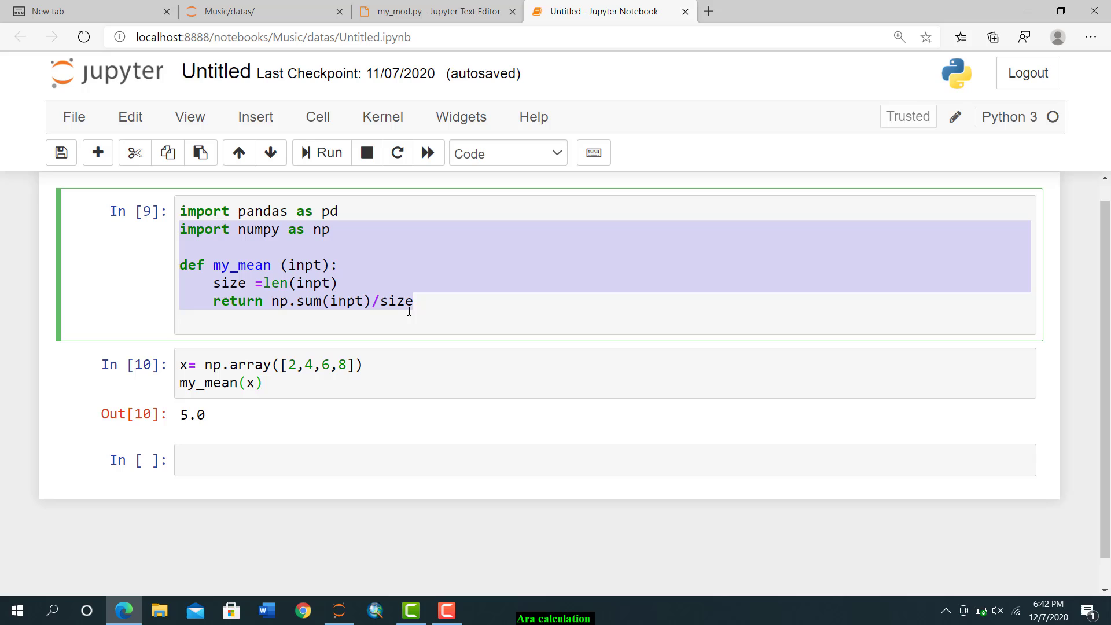
{"action": "mouse_move", "coordinate": [460, 313]}
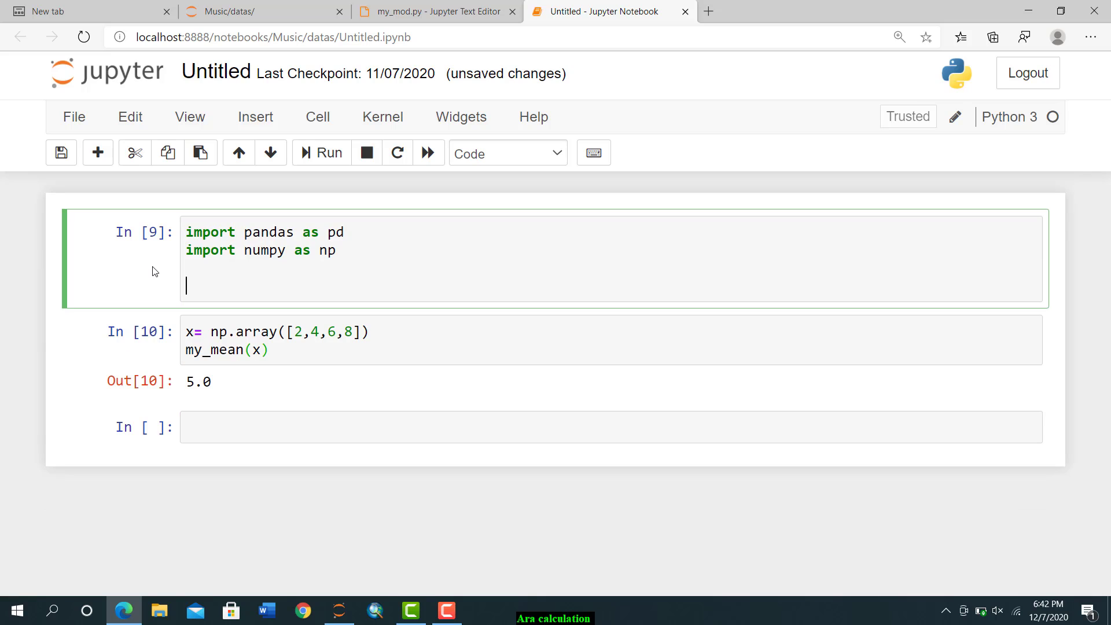
{"action": "mouse_move", "coordinate": [278, 350]}
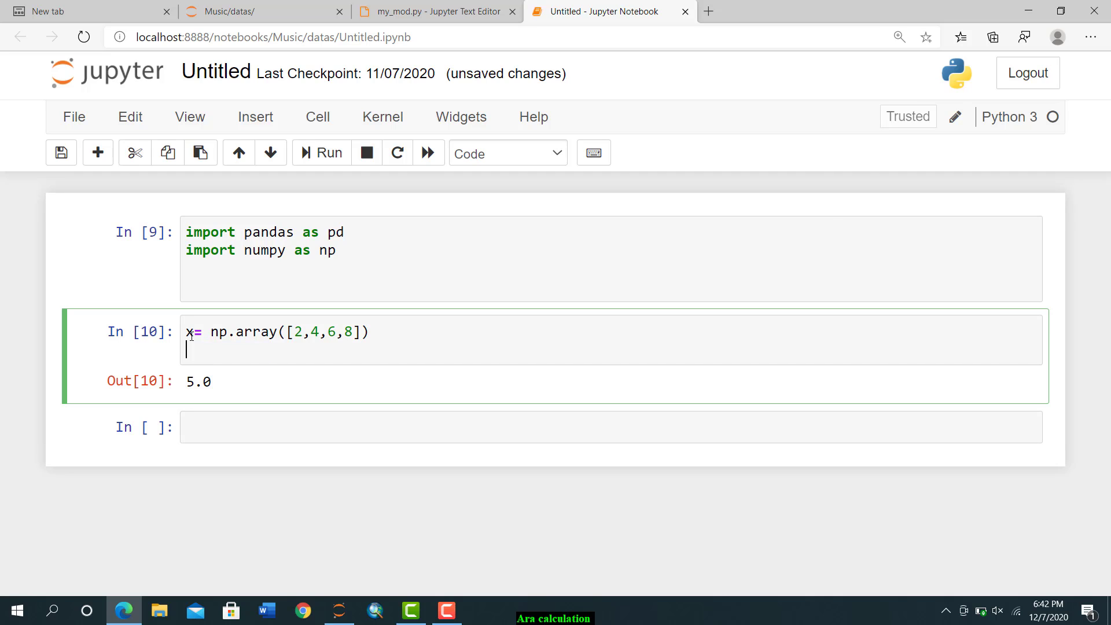
{"action": "type", "text": "y"}
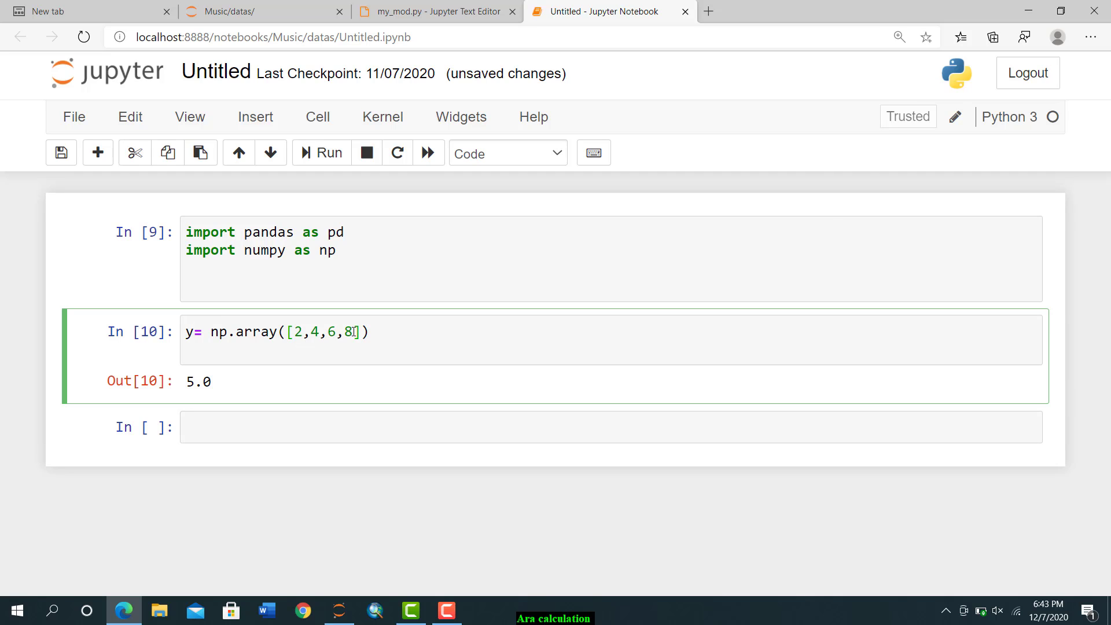
{"action": "type", "text": ",9"}
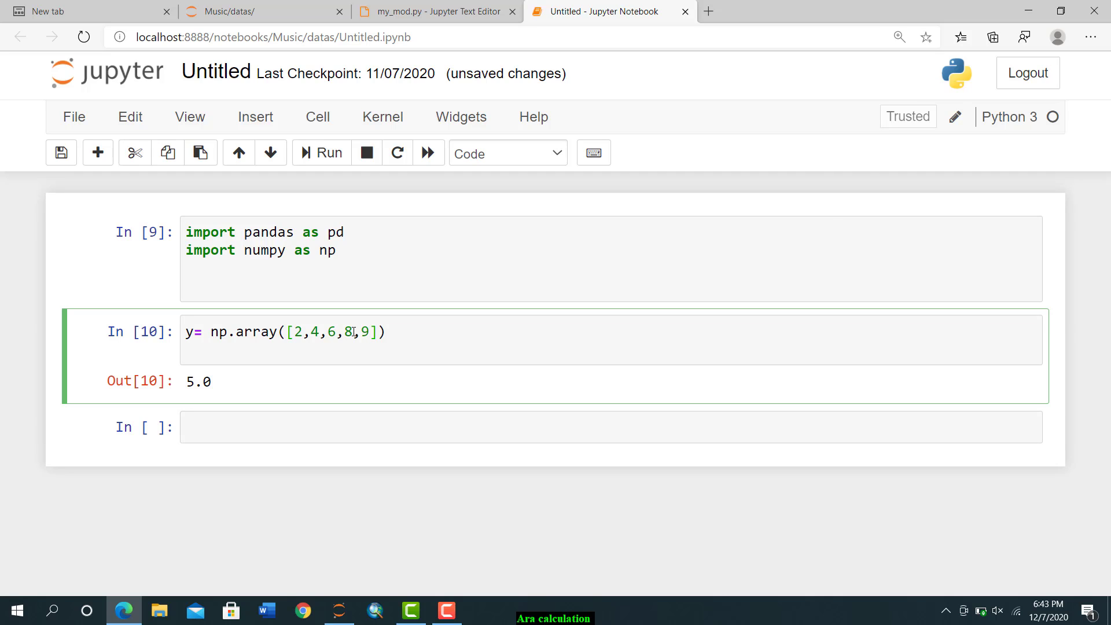
{"action": "key", "text": "Backspace"}
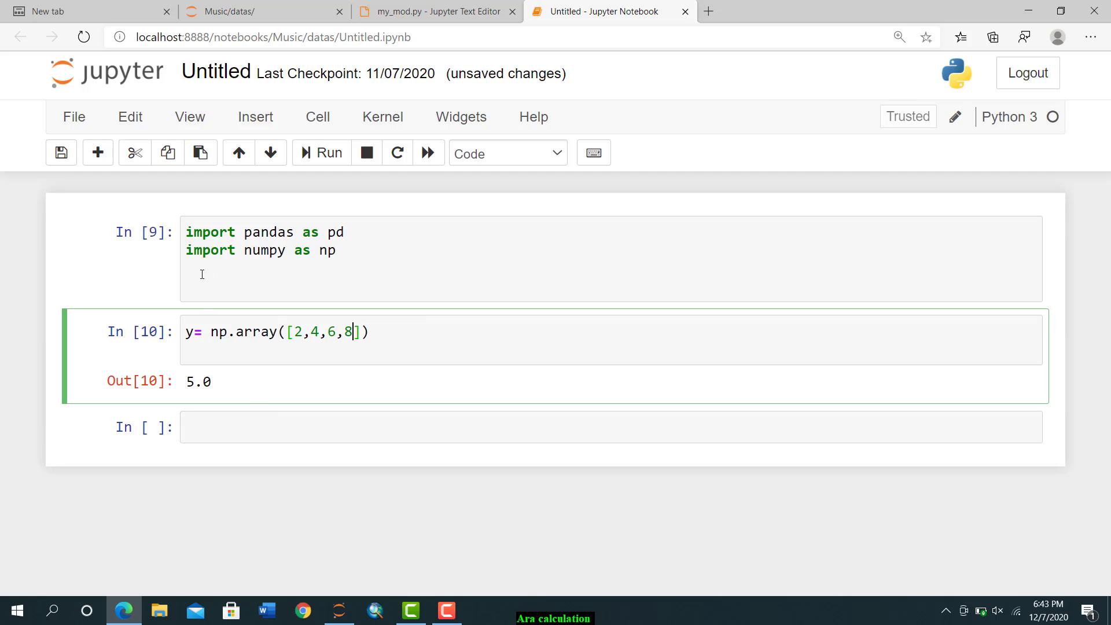
- Add 'import my_mod as mod' to the first cell, run it, and insert a cell below
{"action": "type", "text": "imp"}
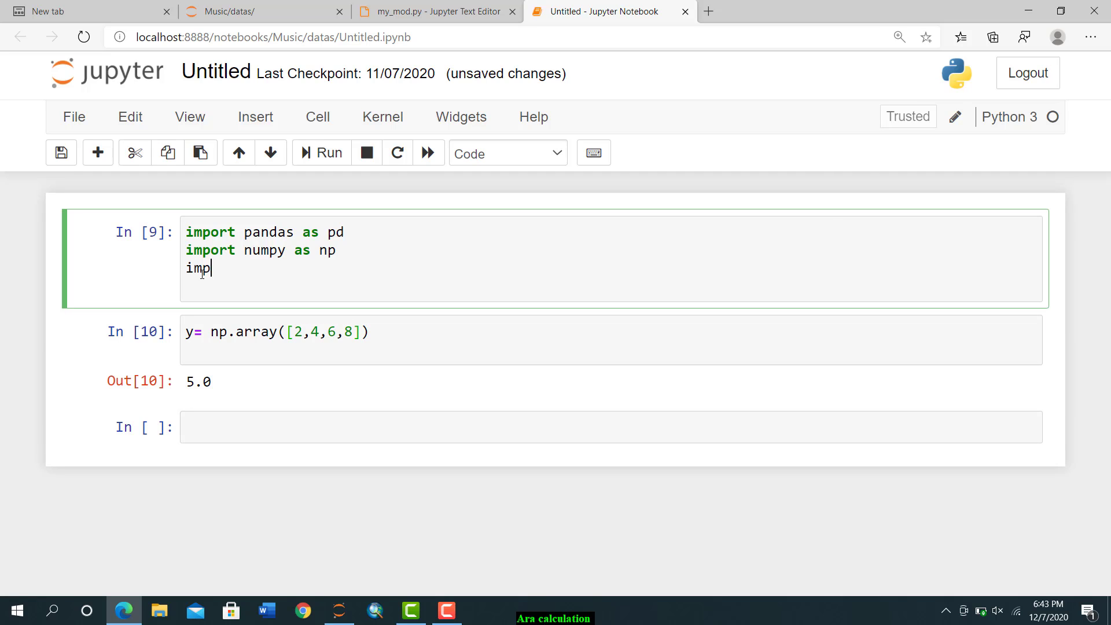
{"action": "type", "text": "ort"}
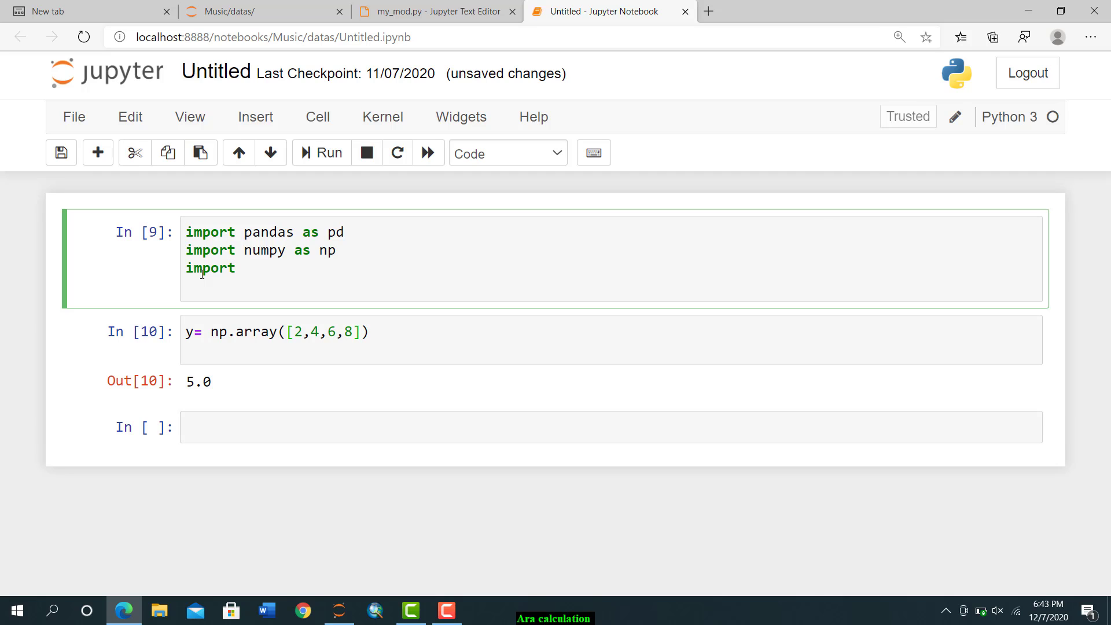
{"action": "type", "text": "m"}
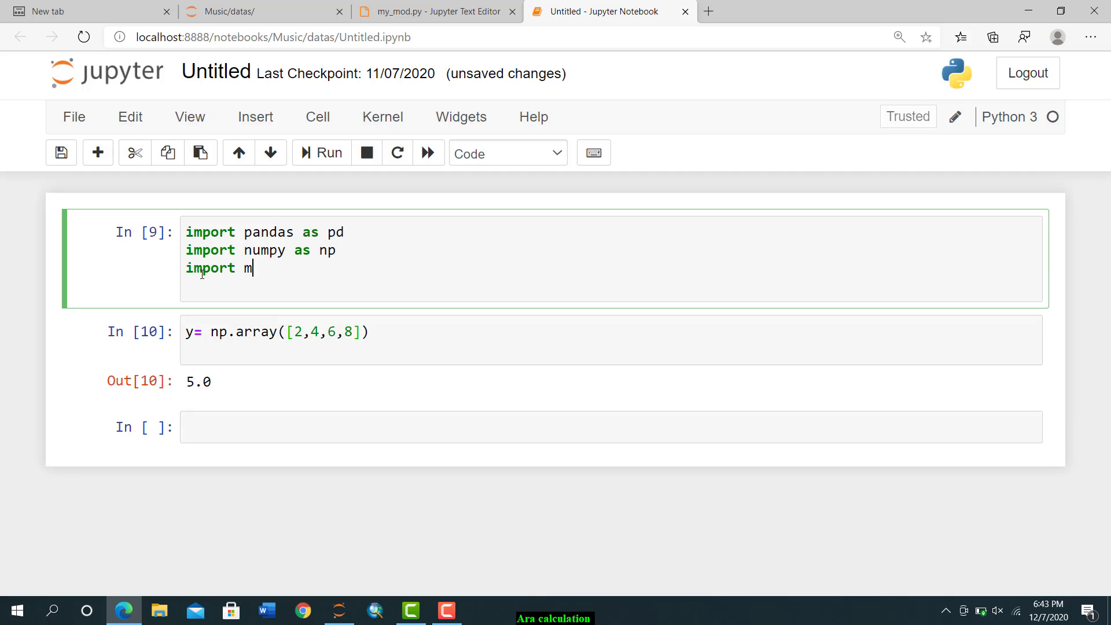
{"action": "type", "text": "y_m"}
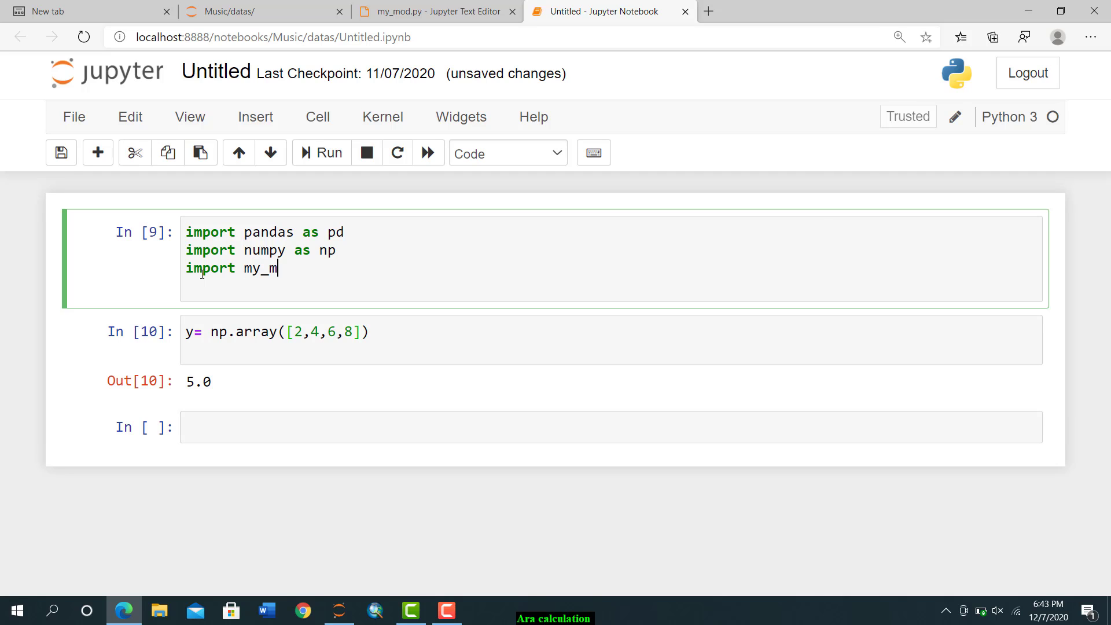
{"action": "type", "text": "od a"}
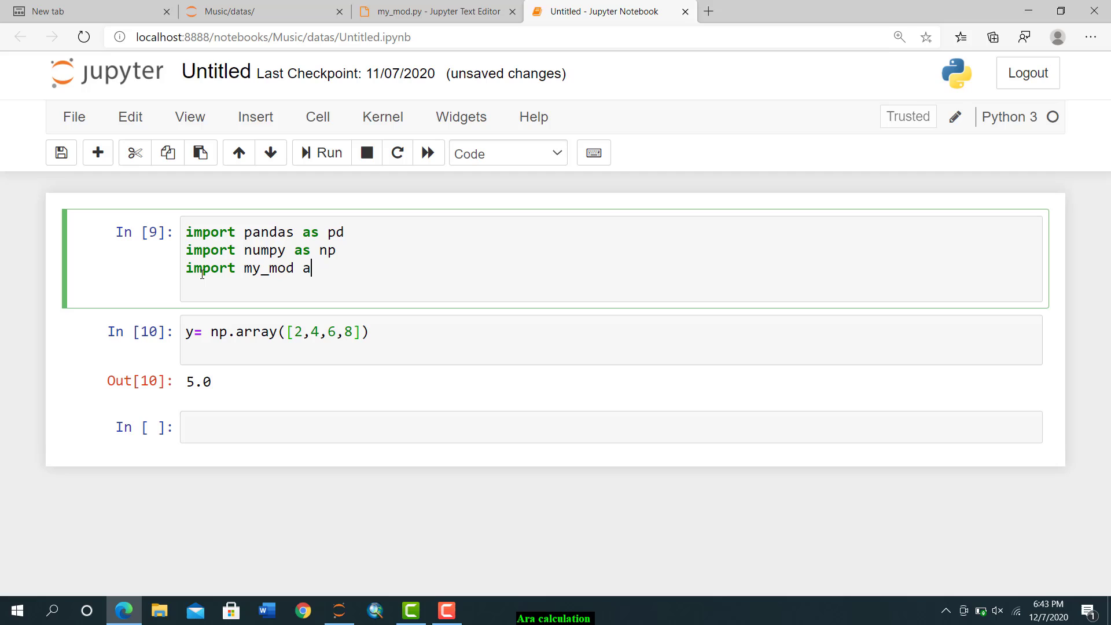
{"action": "type", "text": "s"}
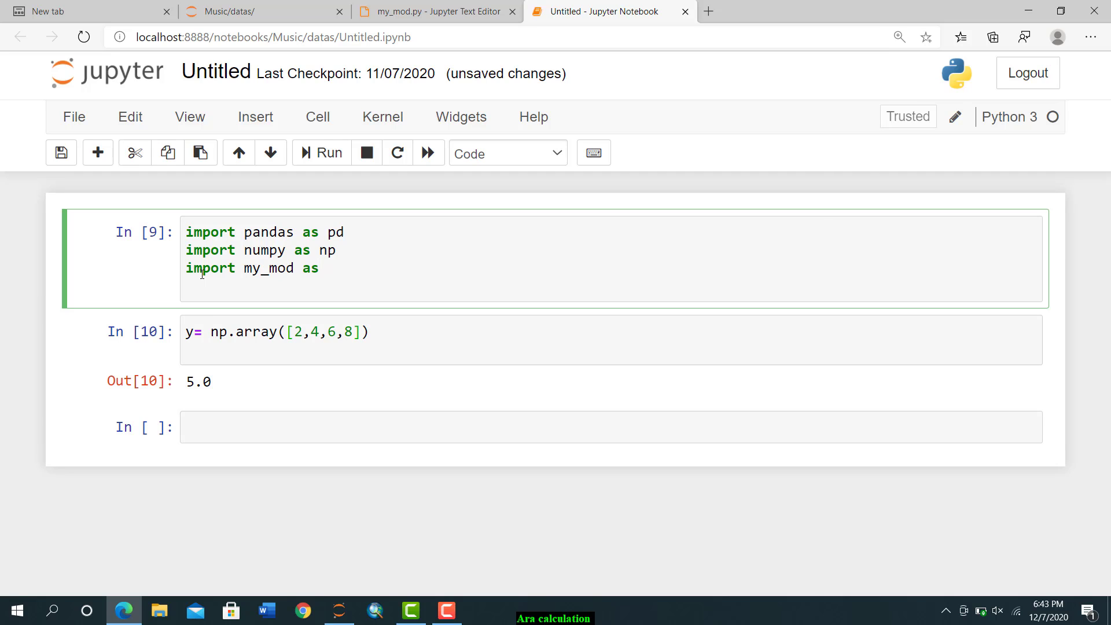
{"action": "type", "text": "mod"}
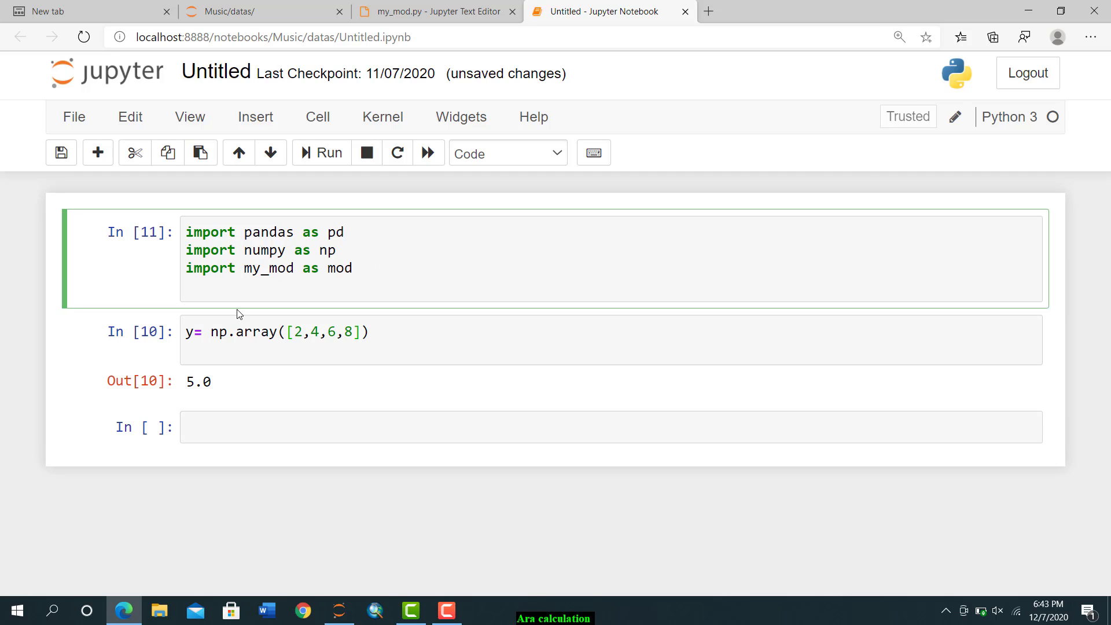
{"action": "left_click", "coordinate": [275, 288]}
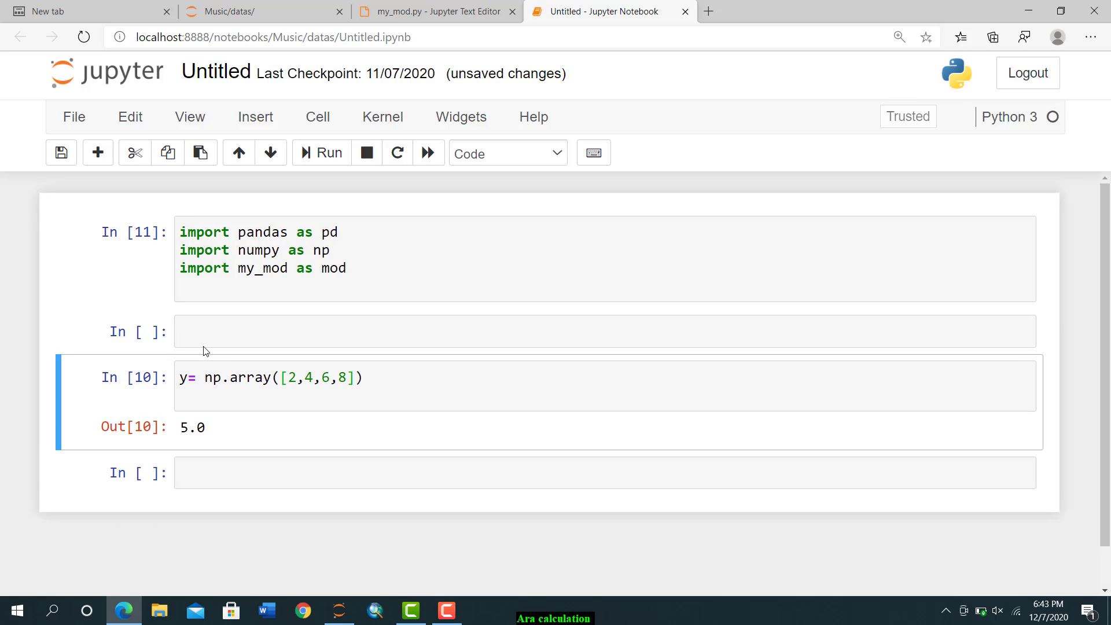
- Write mod.my_mean(y) using tab completion on the mod module
{"action": "type", "text": "m"}
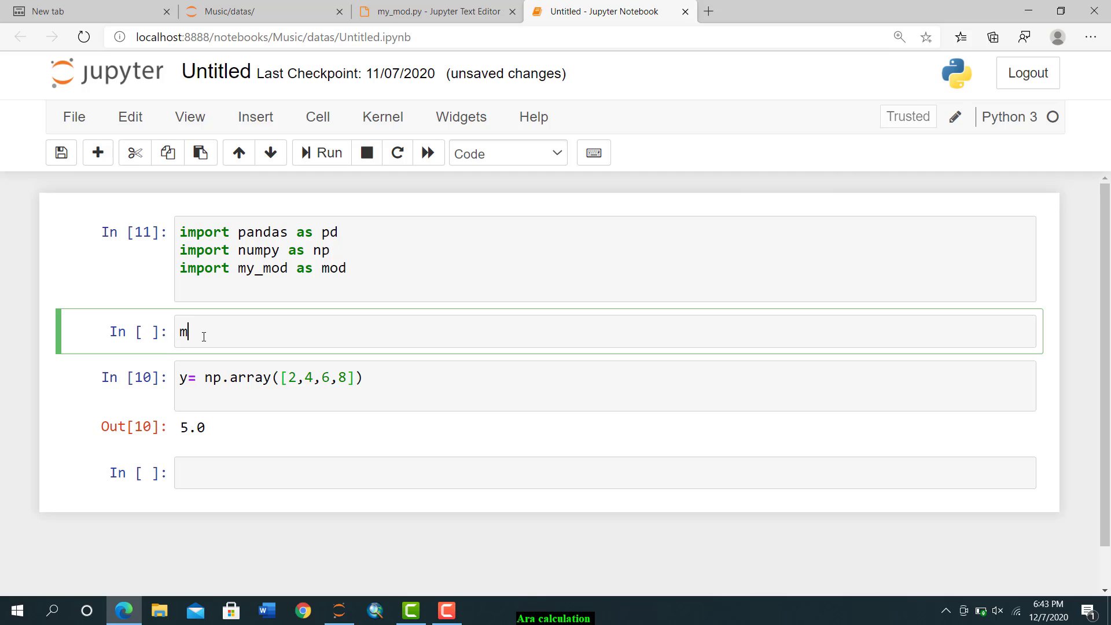
{"action": "type", "text": "od"}
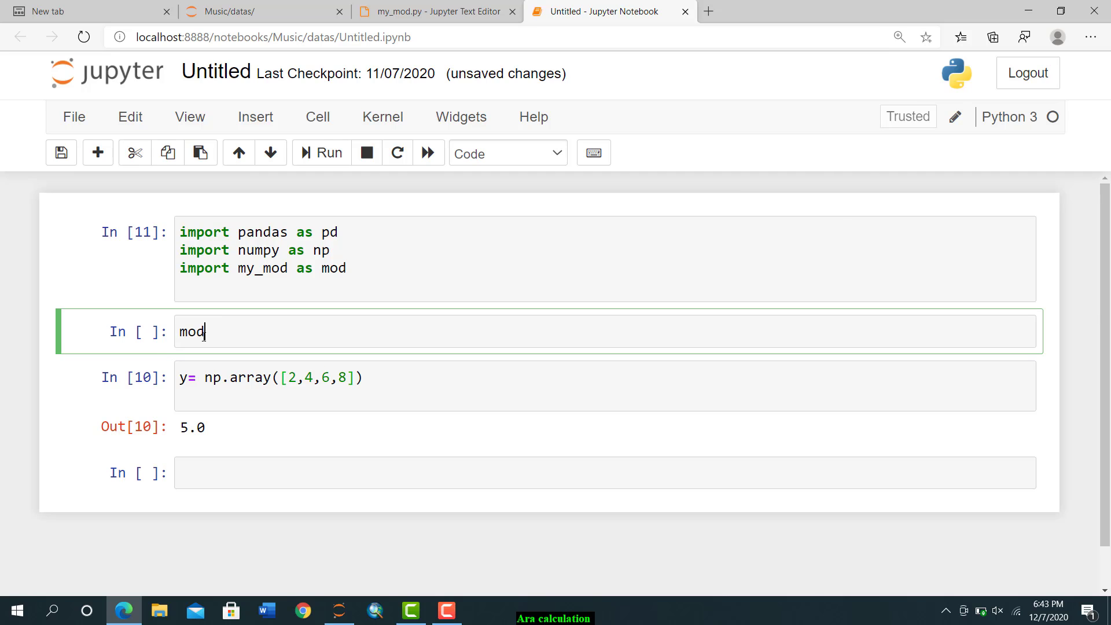
{"action": "type", "text": "."}
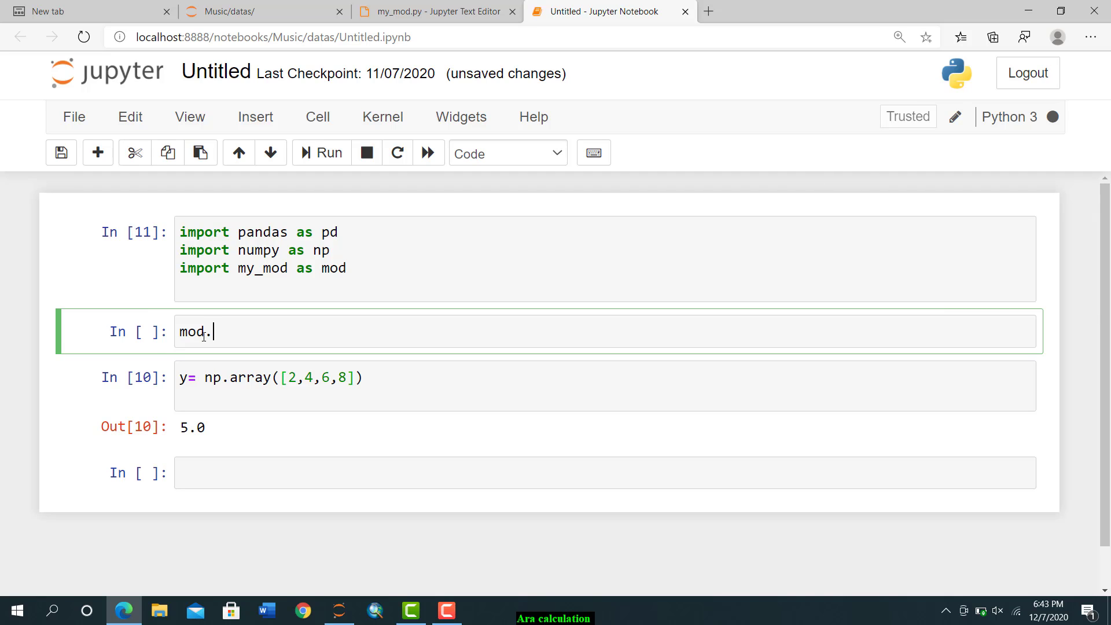
{"action": "key", "text": "tab"}
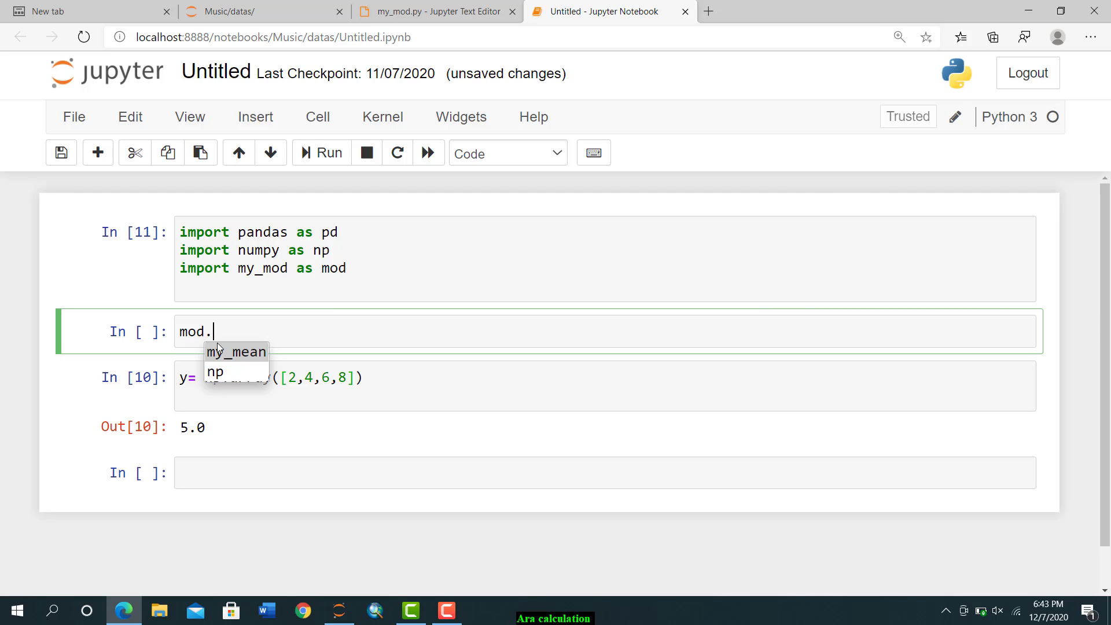
{"action": "mouse_move", "coordinate": [239, 353]}
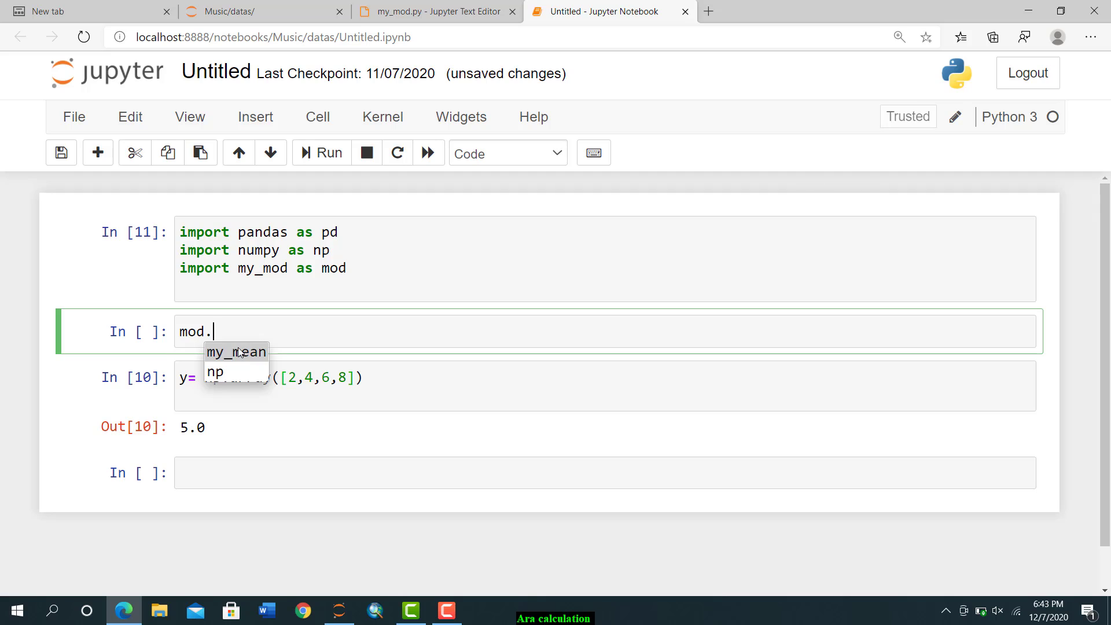
{"action": "mouse_move", "coordinate": [271, 316]}
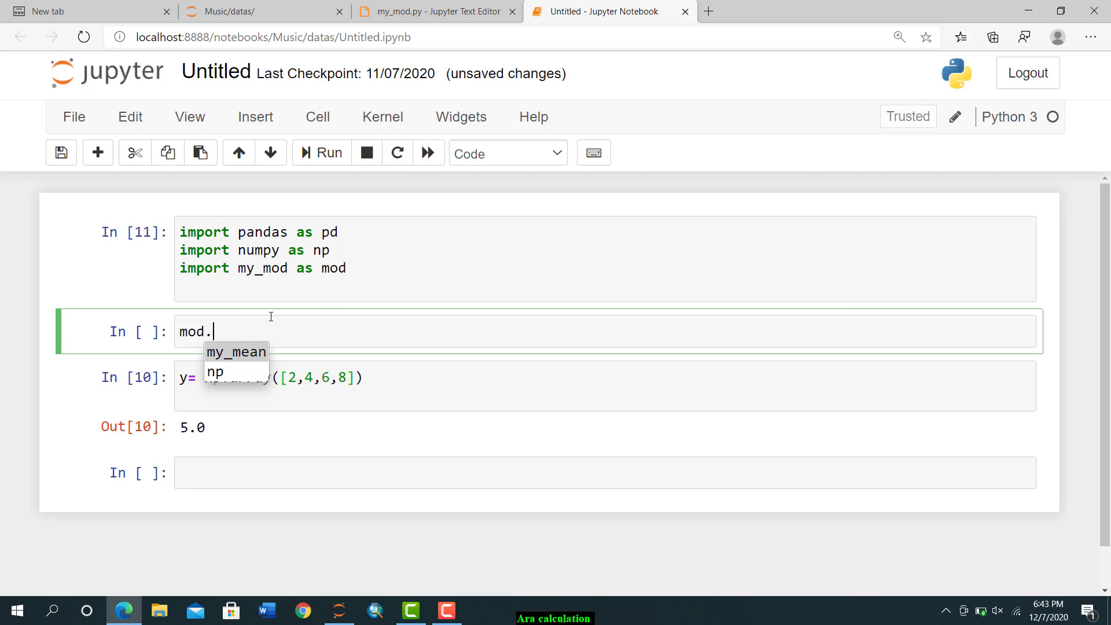
{"action": "mouse_move", "coordinate": [367, 275]}
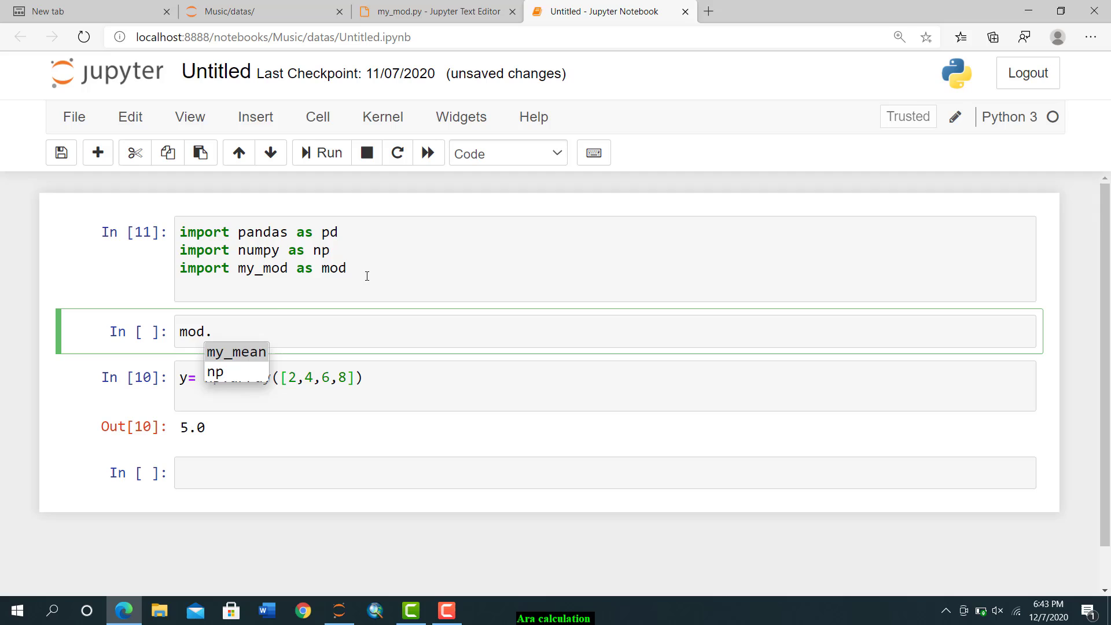
{"action": "left_click", "coordinate": [237, 352]}
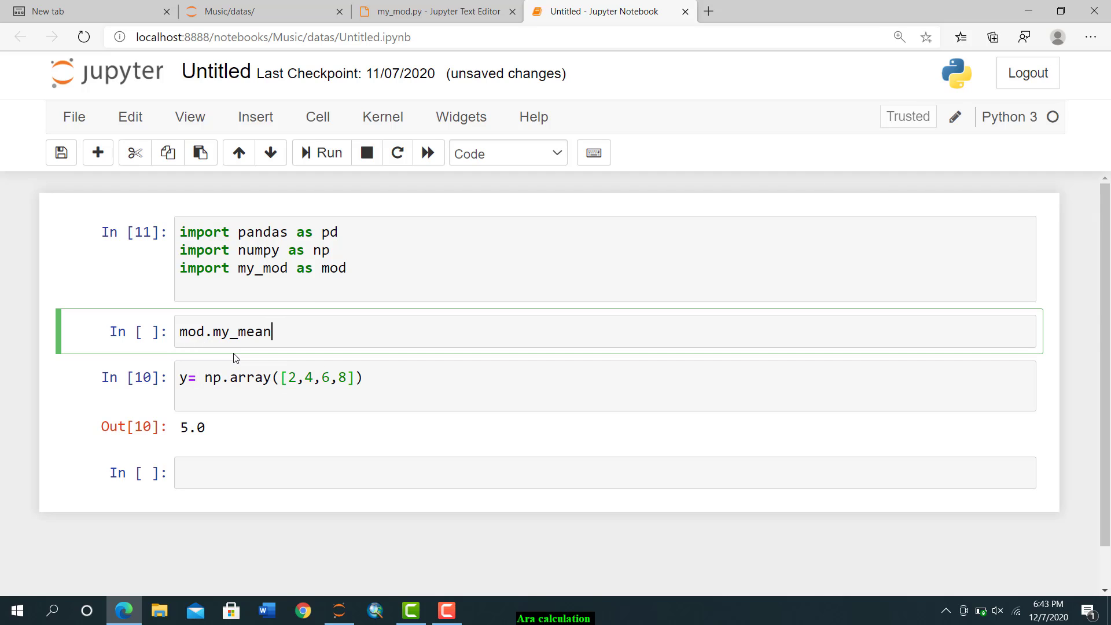
{"action": "type", "text": "()"}
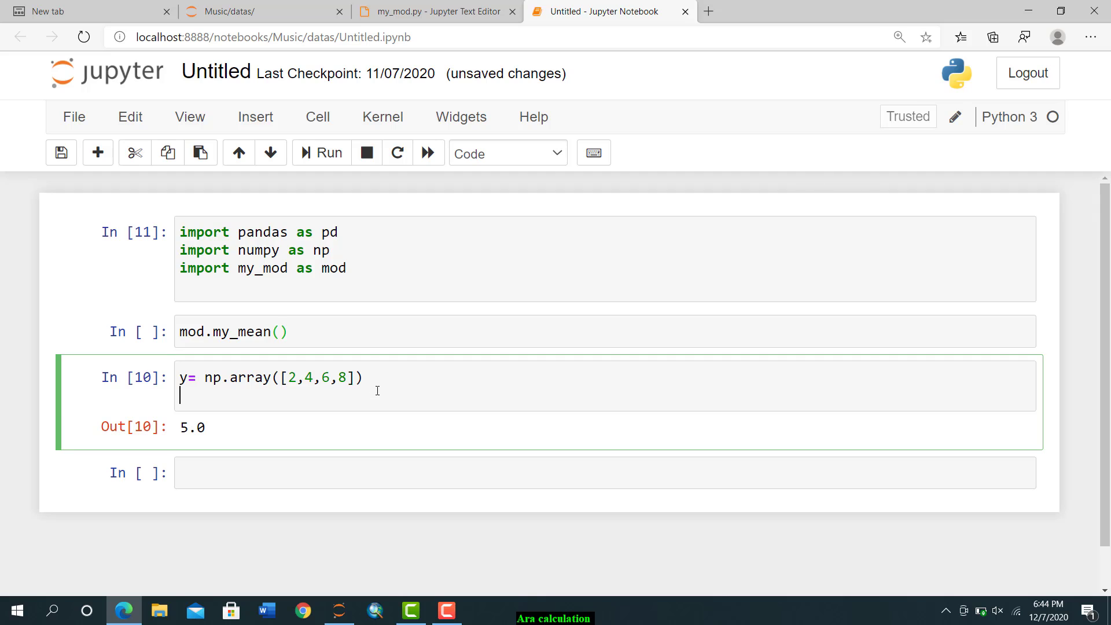
- Run the y cell and the mod.my_mean(y) cell to get 5.0, then save the notebook
{"action": "left_click", "coordinate": [321, 153]}
{"action": "type", "text": "y"}
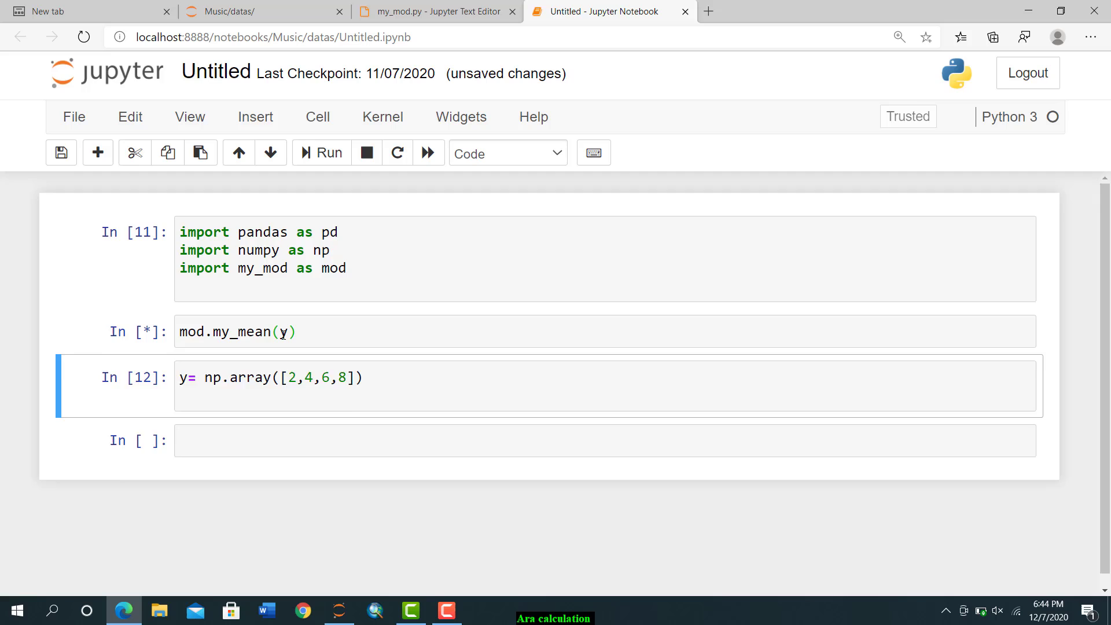
{"action": "left_click", "coordinate": [320, 153]}
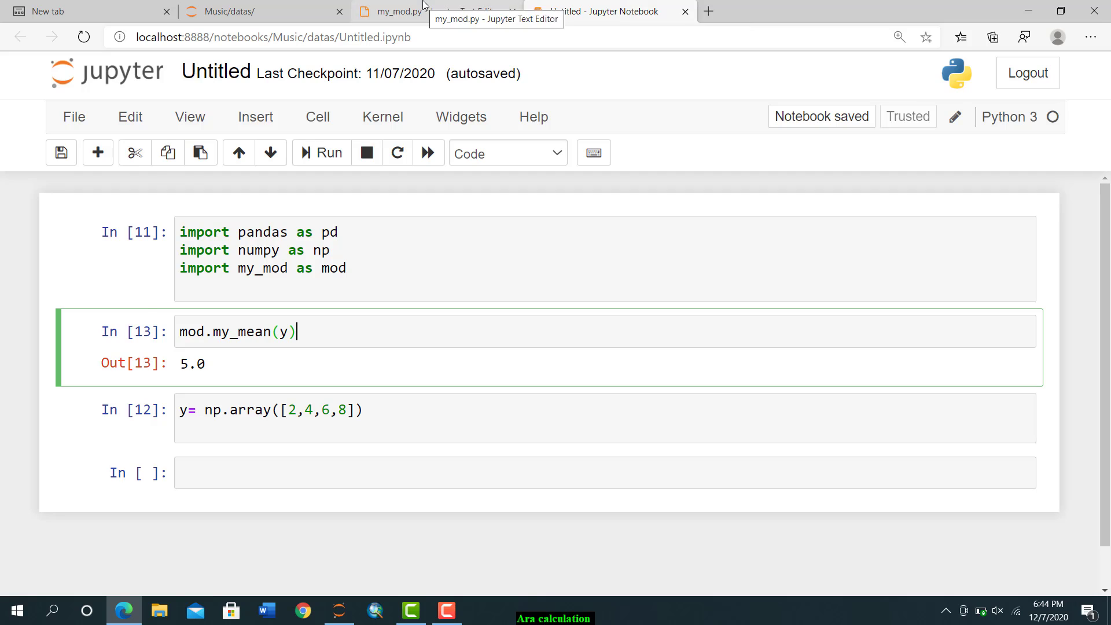
{"action": "left_click", "coordinate": [389, 11]}
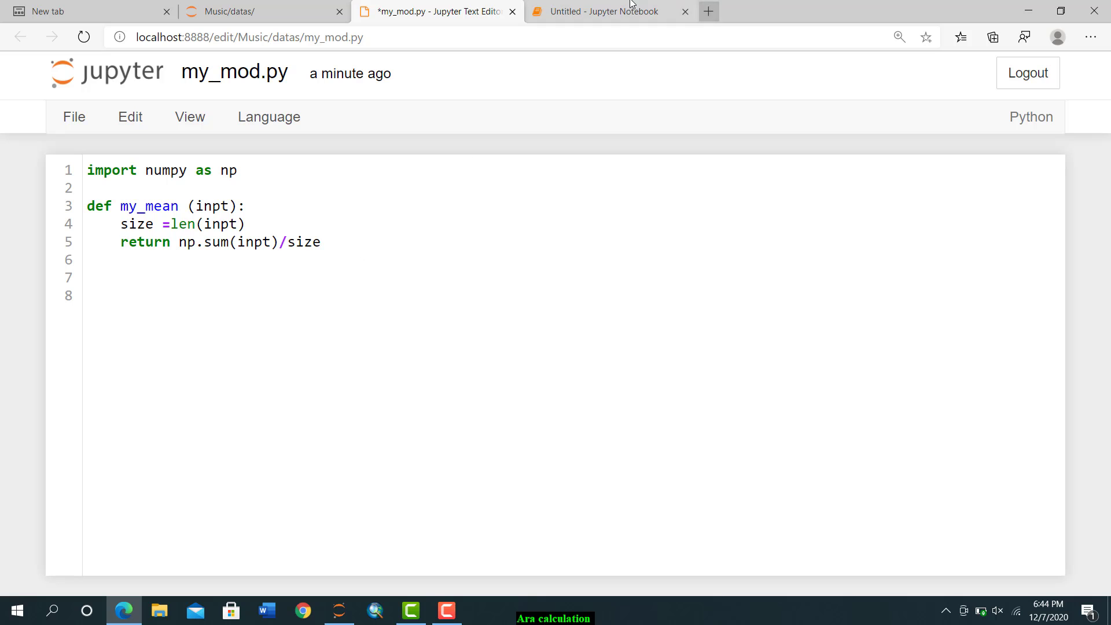
{"action": "left_click", "coordinate": [606, 11]}
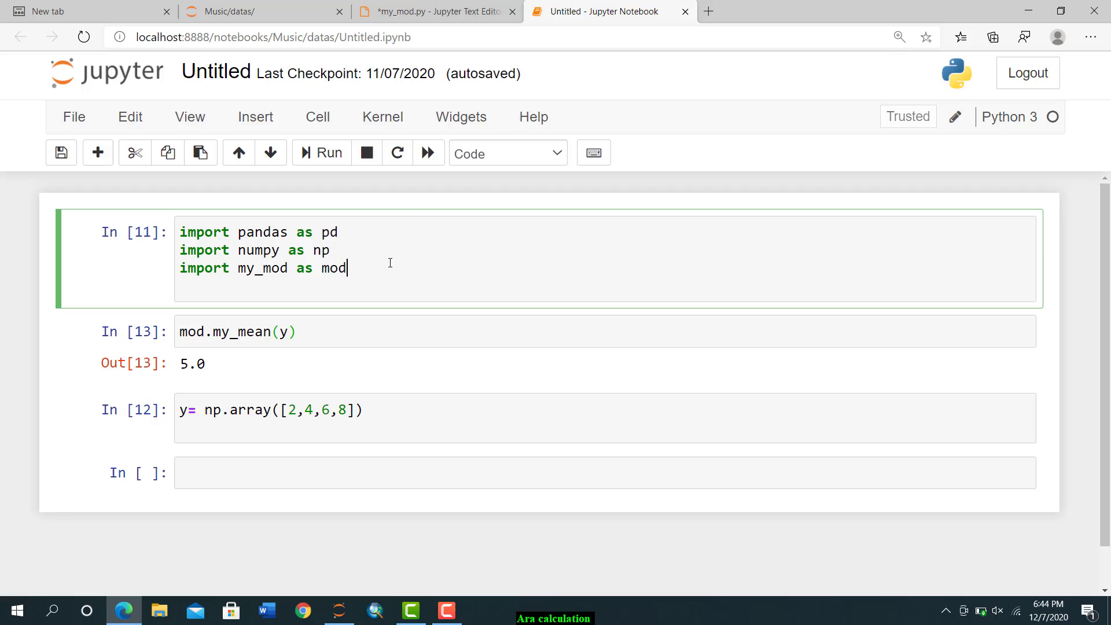
{"action": "mouse_move", "coordinate": [382, 117]}
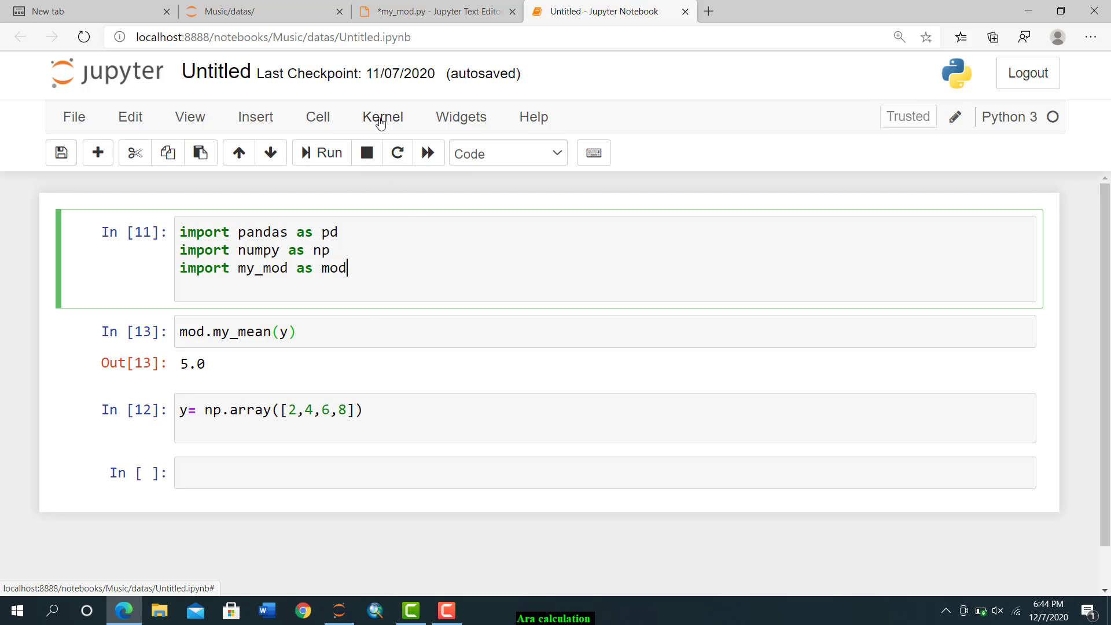
{"action": "left_click", "coordinate": [382, 115]}
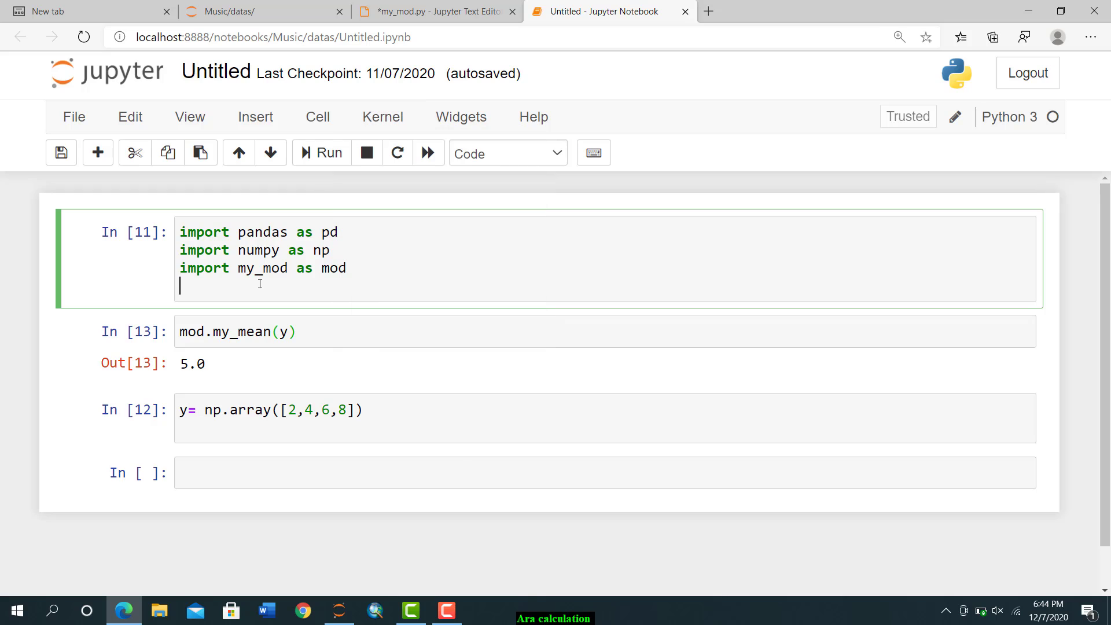
{"action": "mouse_move", "coordinate": [339, 320]}
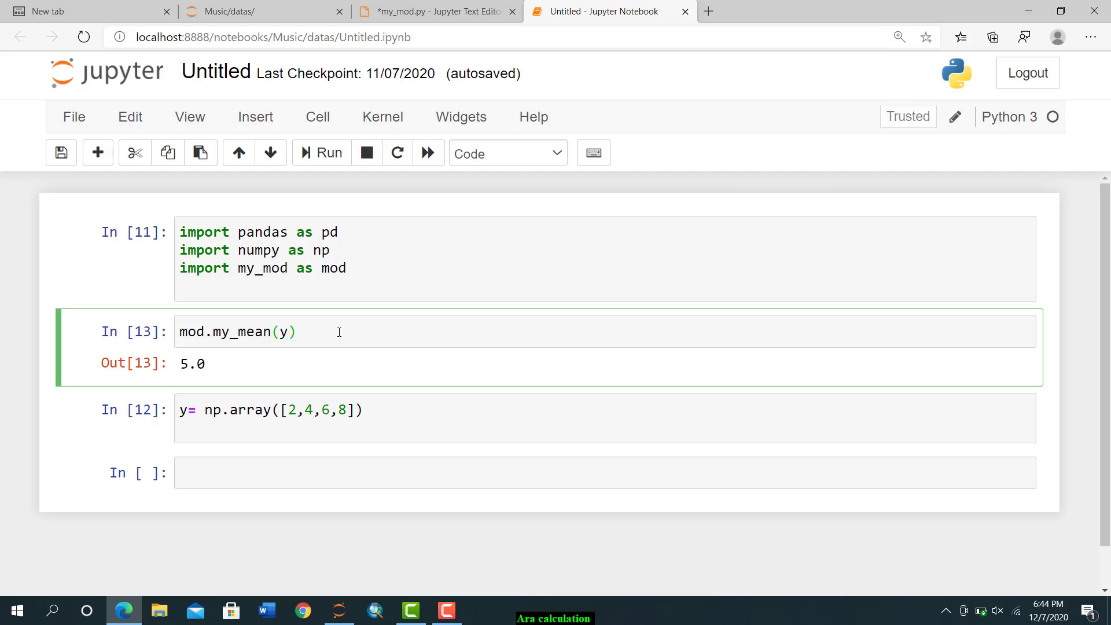
{"action": "left_click", "coordinate": [298, 333]}
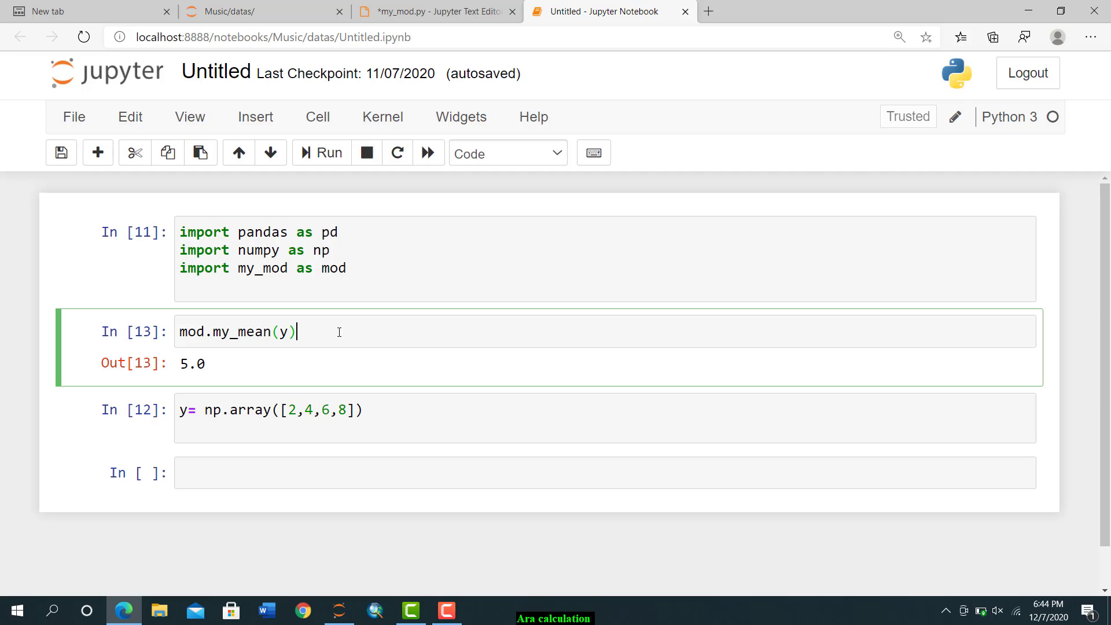